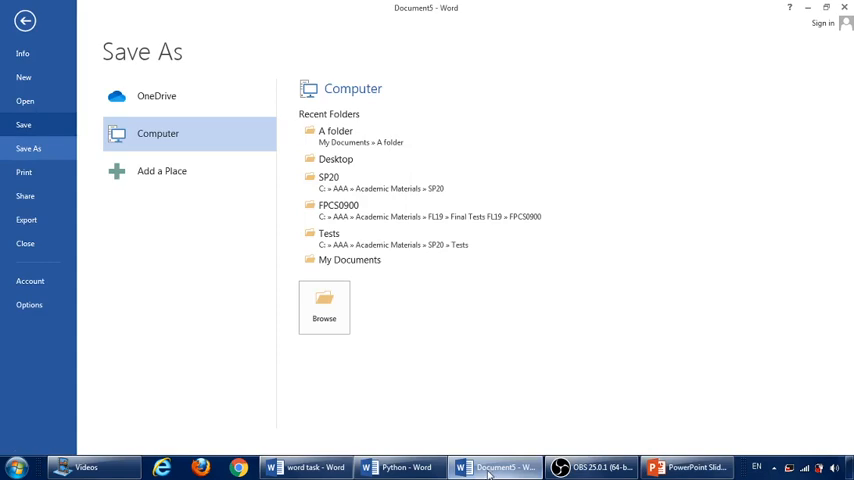
pyautogui.moveTo(50, 30)
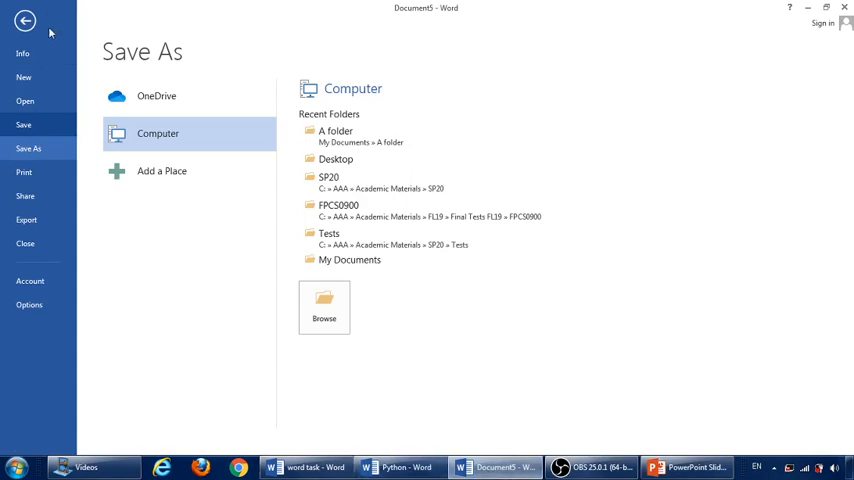
# Show the Save As locations for the 'word task' document from the File menu.
pyautogui.click(25, 19)
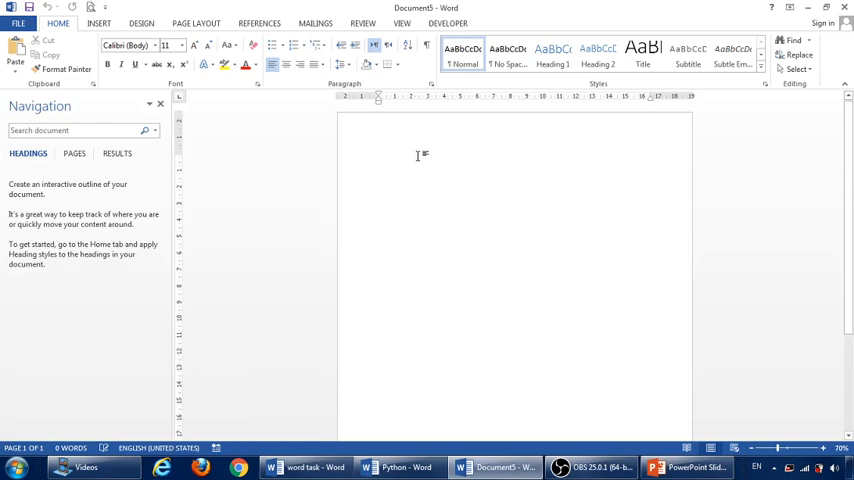
pyautogui.moveTo(404, 200)
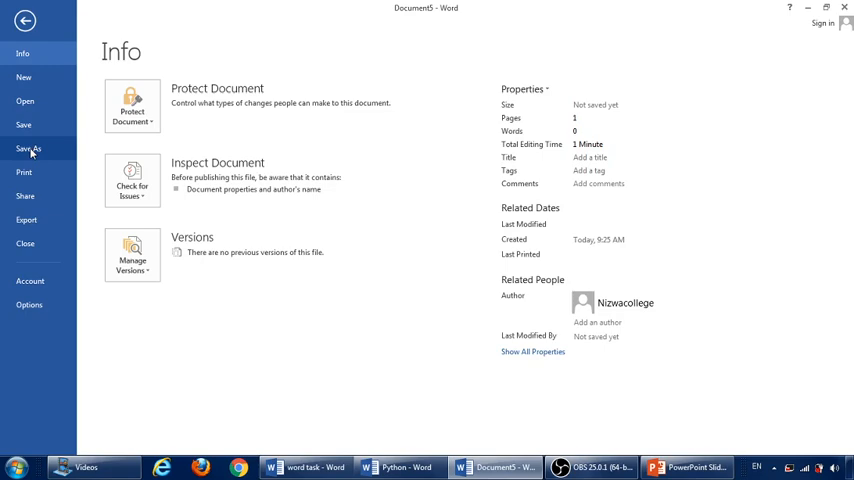
pyautogui.click(28, 148)
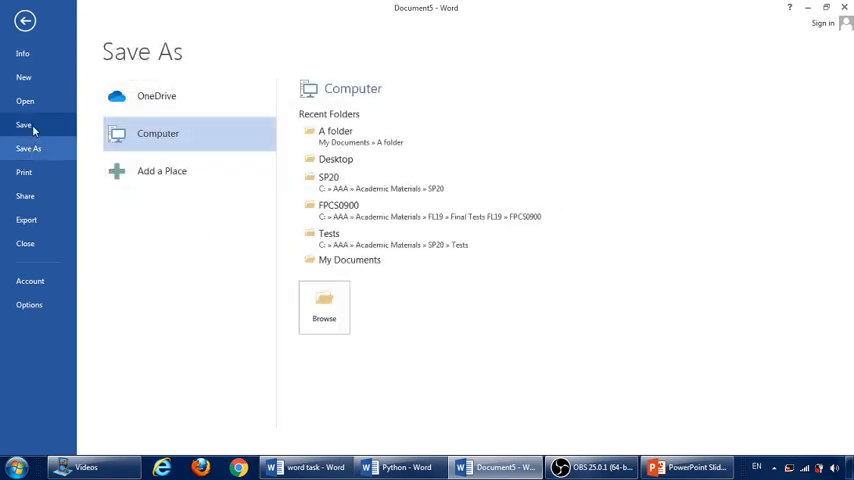
pyautogui.moveTo(25, 105)
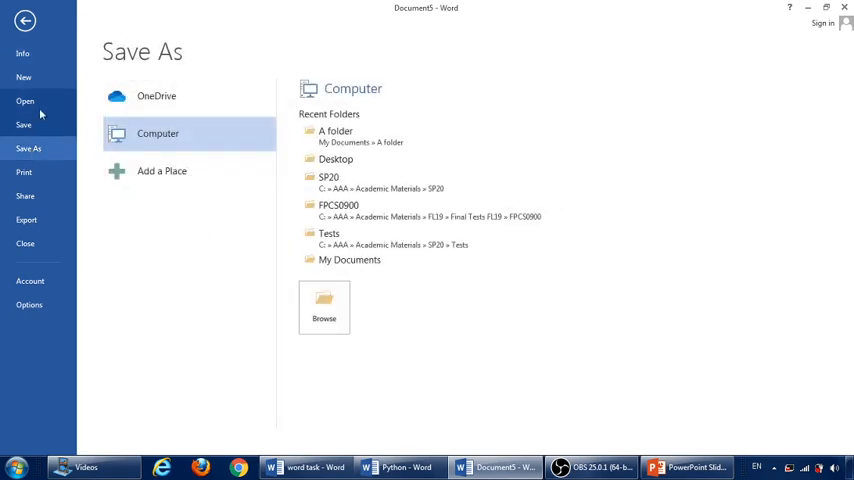
pyautogui.click(24, 20)
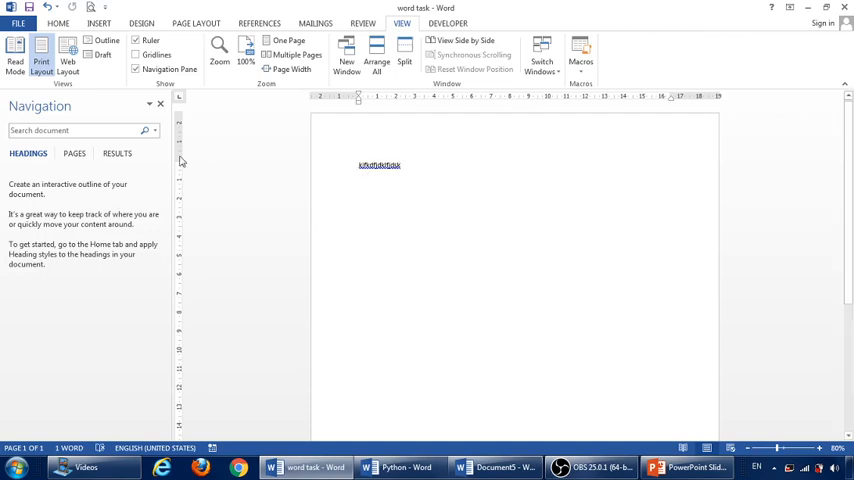
pyautogui.click(17, 22)
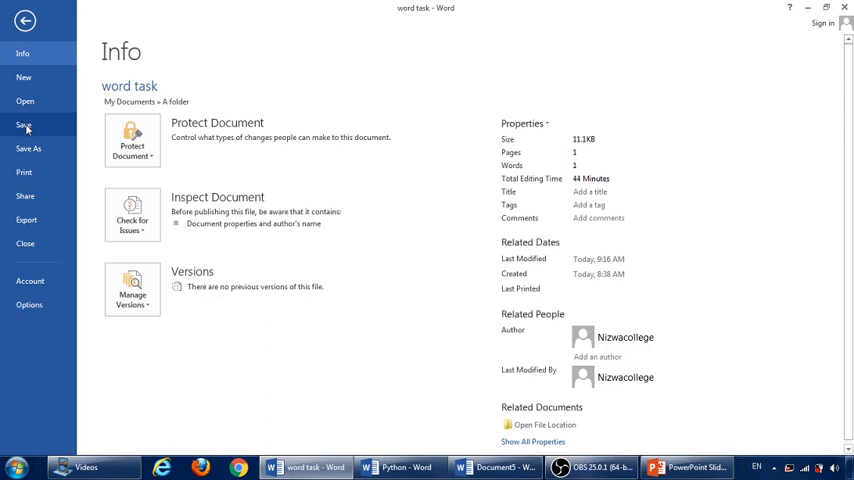
pyautogui.moveTo(28, 149)
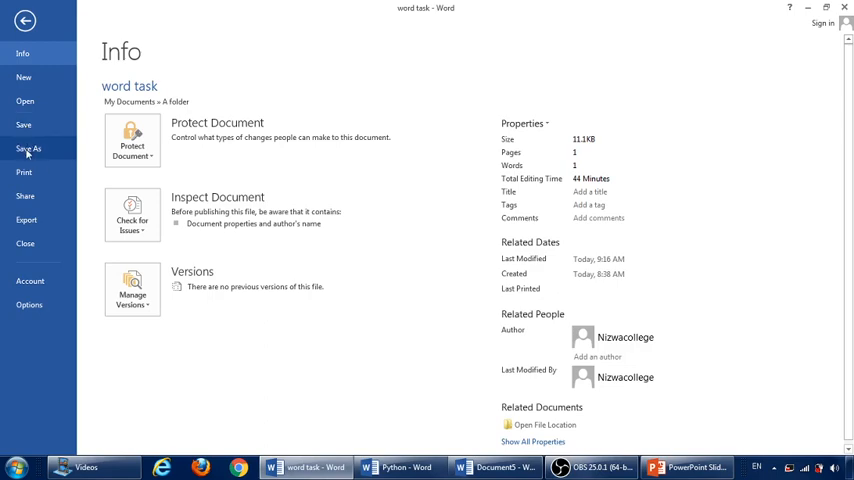
pyautogui.click(28, 148)
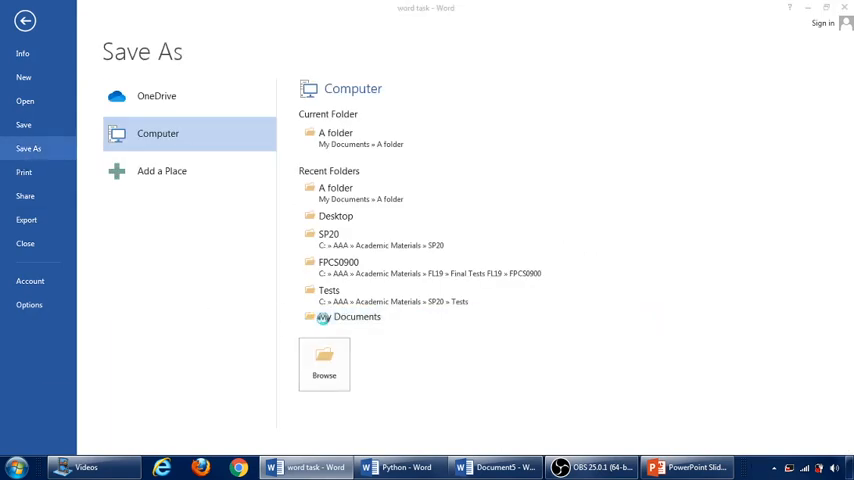
# Save a copy named 'word task 1' into A folder.
pyautogui.click(324, 364)
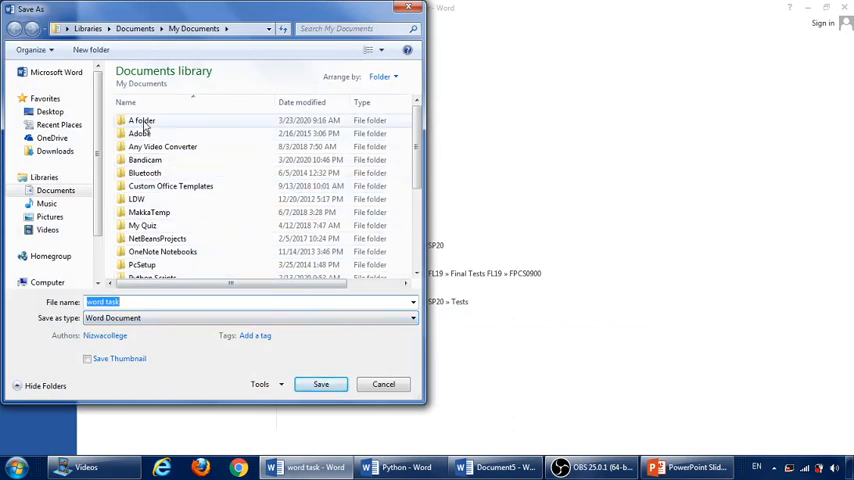
pyautogui.click(142, 120)
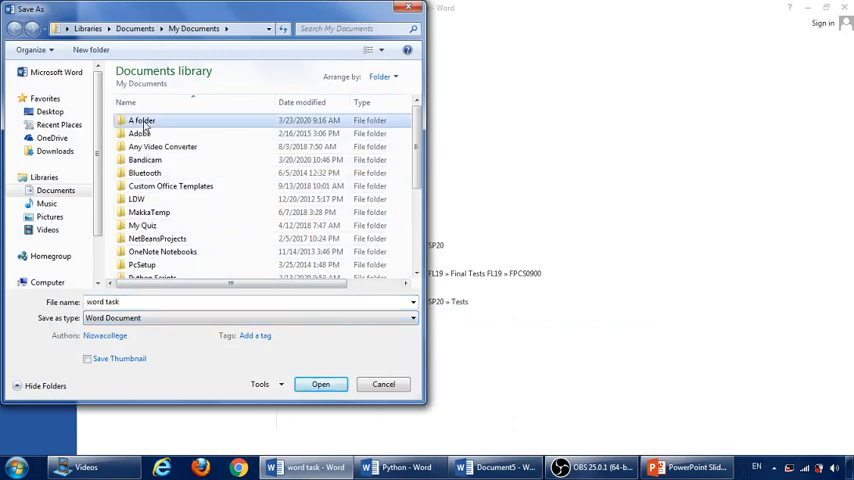
pyautogui.doubleClick(141, 120)
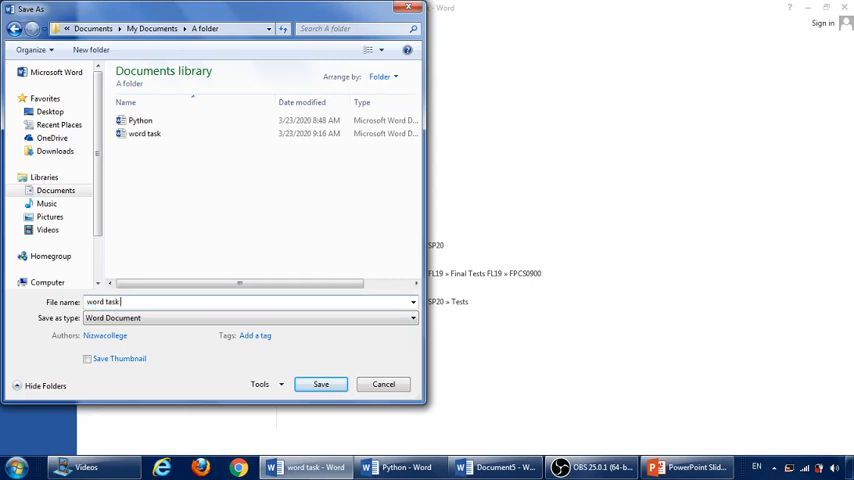
pyautogui.write('1')
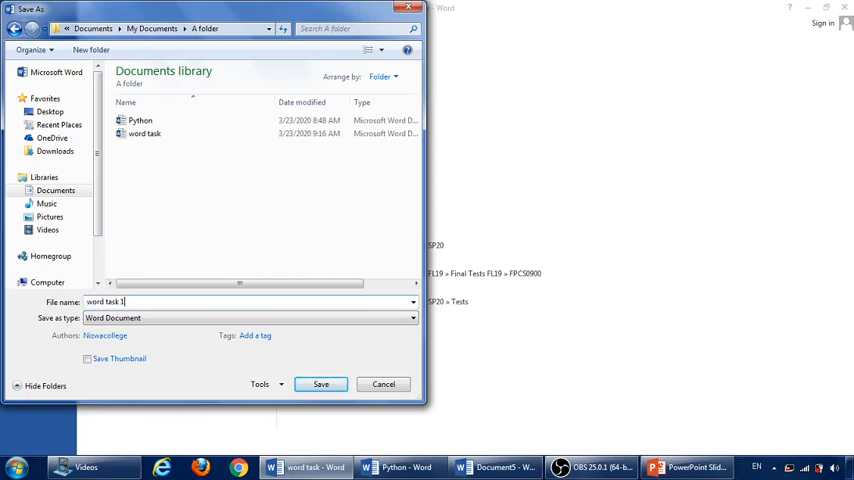
pyautogui.click(320, 384)
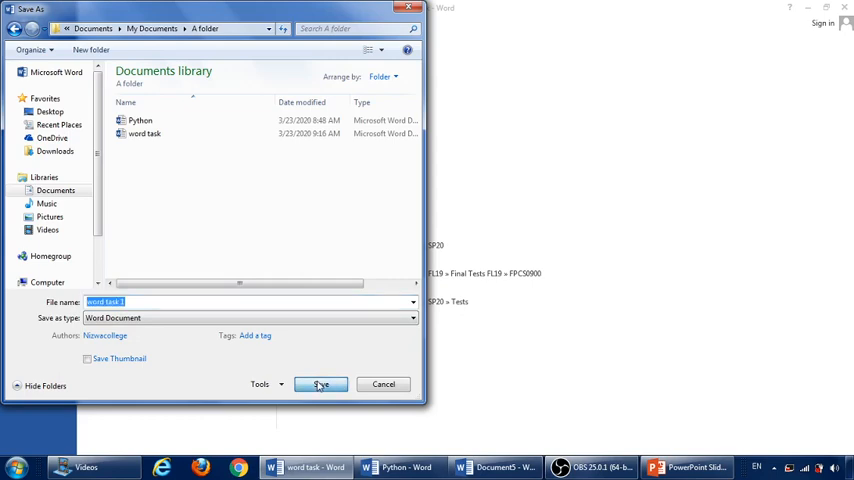
pyautogui.click(320, 384)
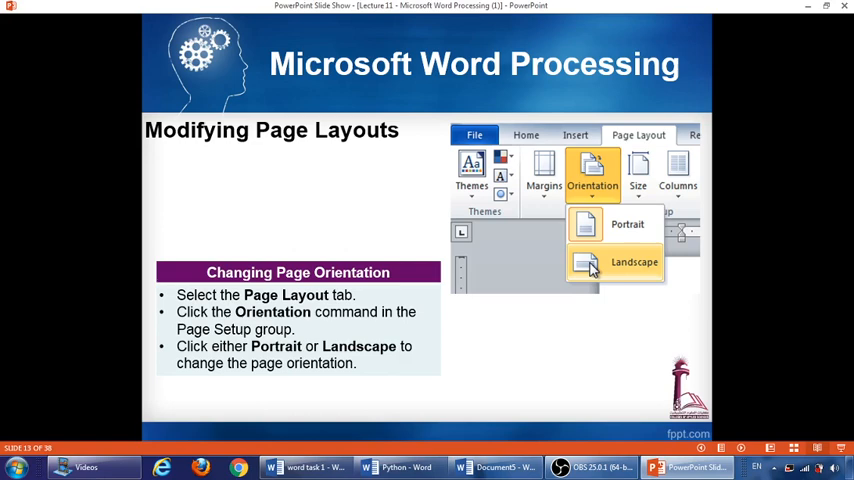
pyautogui.moveTo(652, 206)
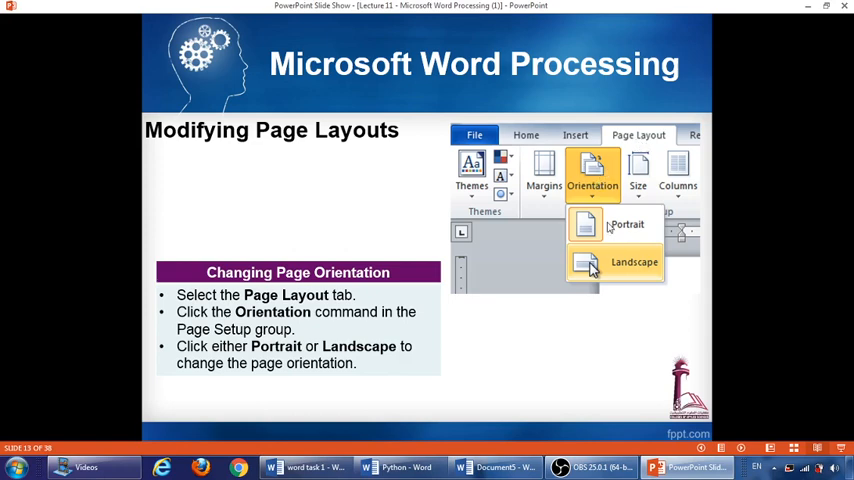
pyautogui.moveTo(610, 262)
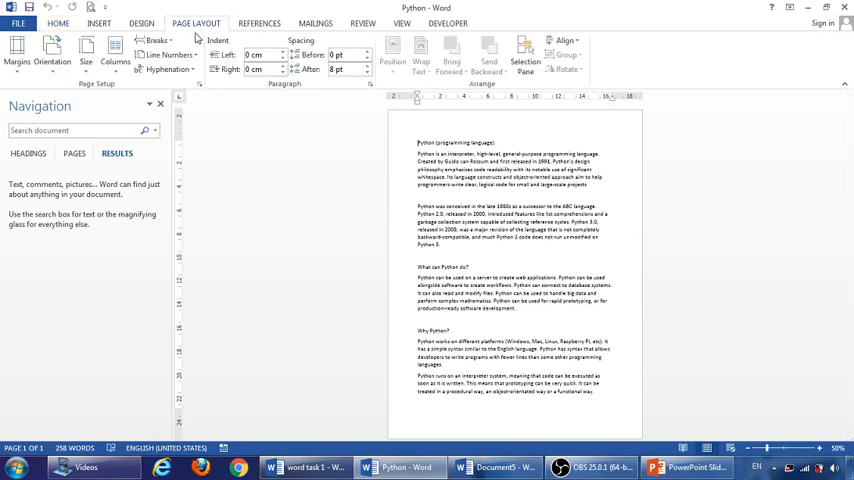
pyautogui.moveTo(52, 55)
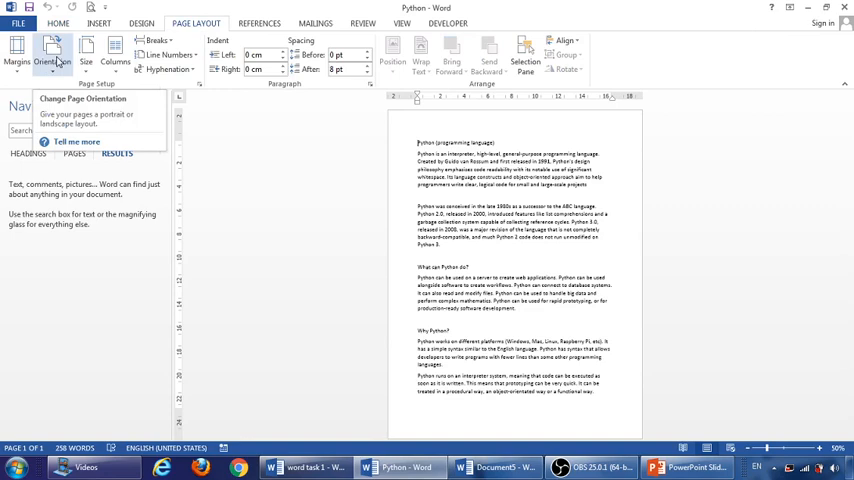
pyautogui.click(52, 55)
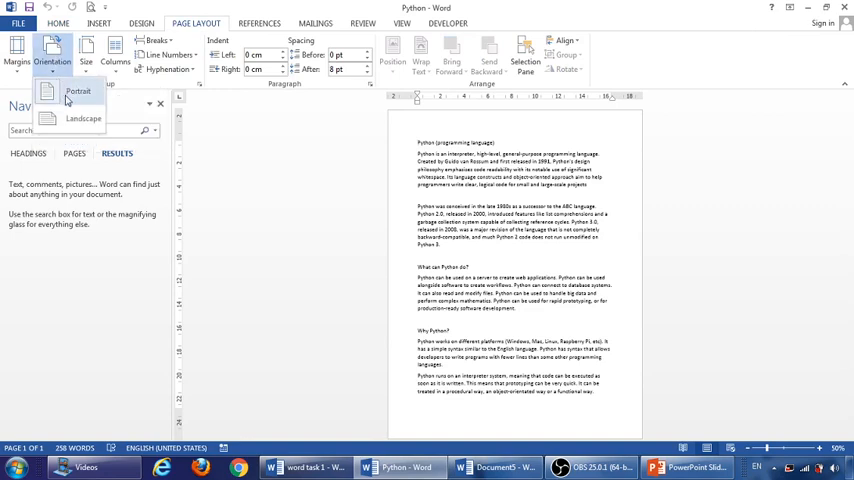
pyautogui.moveTo(70, 122)
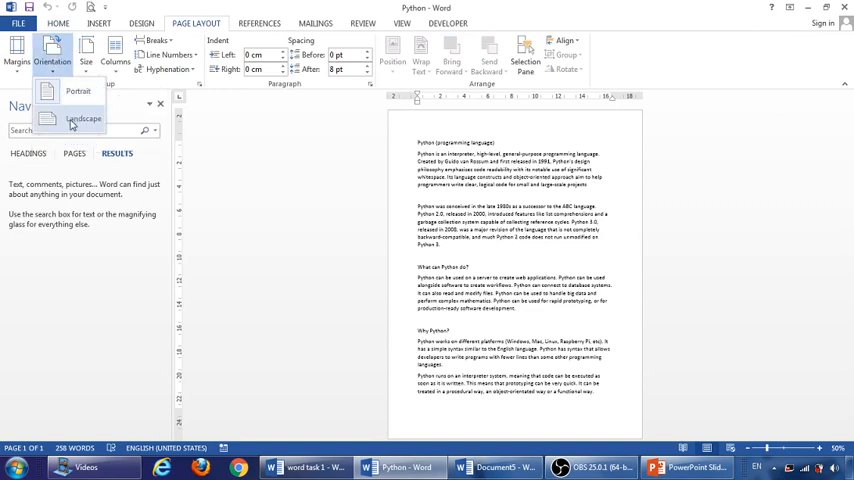
pyautogui.click(84, 118)
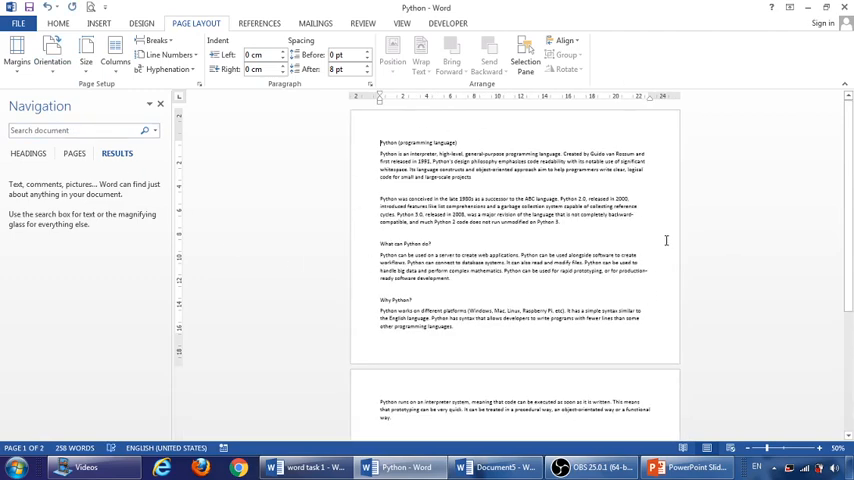
pyautogui.moveTo(52, 58)
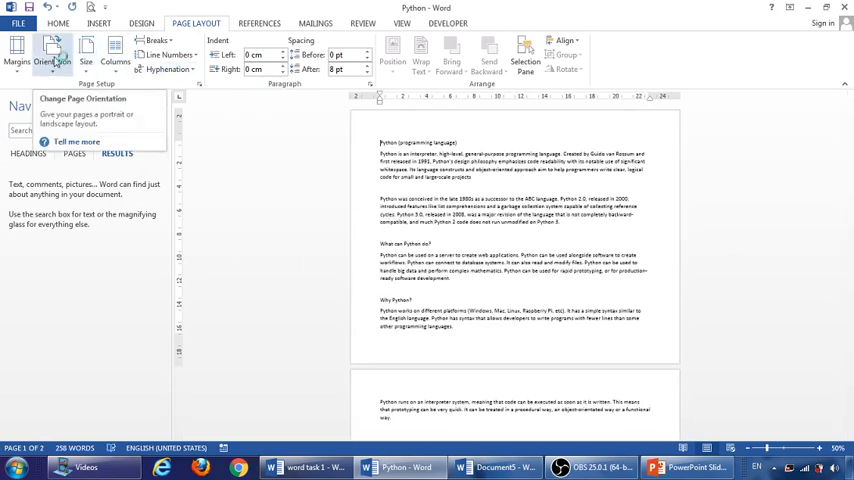
pyautogui.click(51, 58)
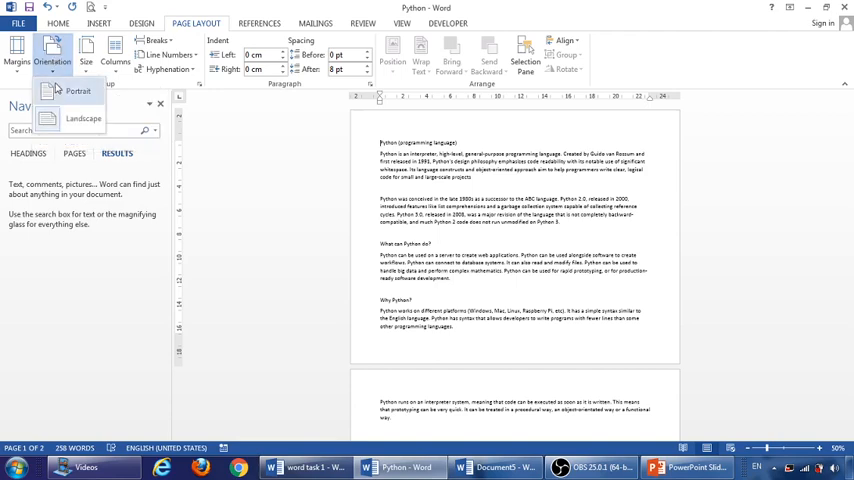
pyautogui.moveTo(78, 100)
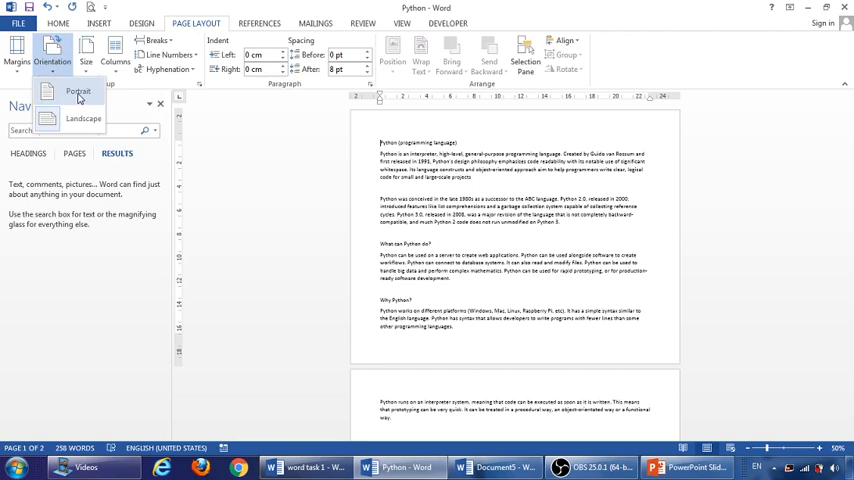
pyautogui.click(77, 92)
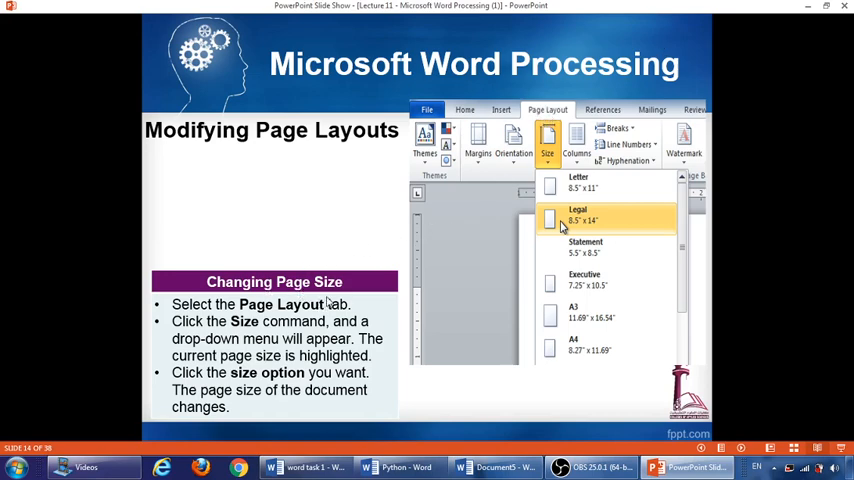
pyautogui.moveTo(497, 280)
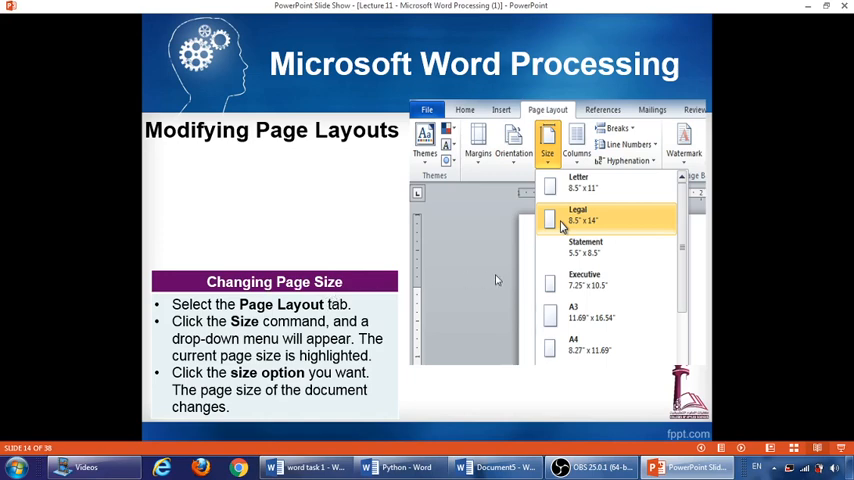
pyautogui.moveTo(590, 210)
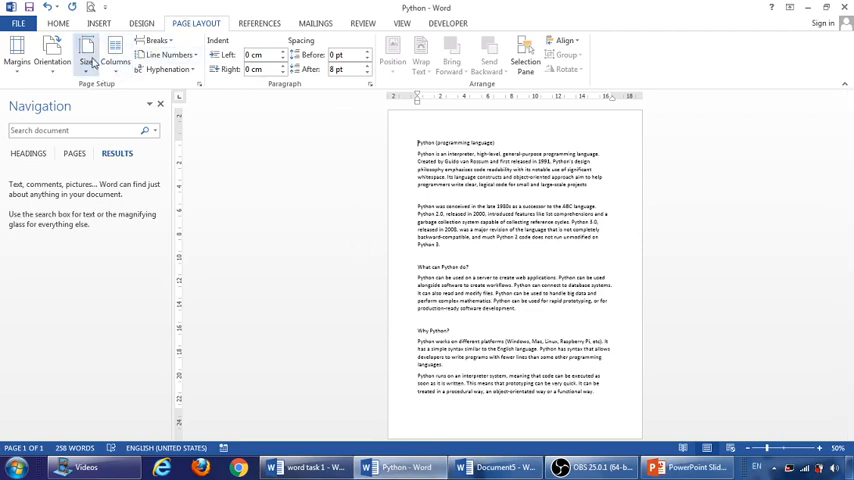
pyautogui.click(88, 52)
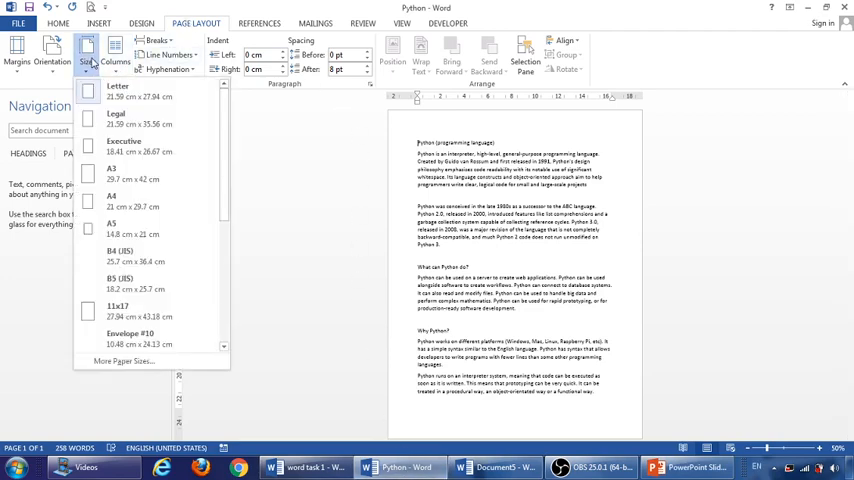
pyautogui.moveTo(140, 310)
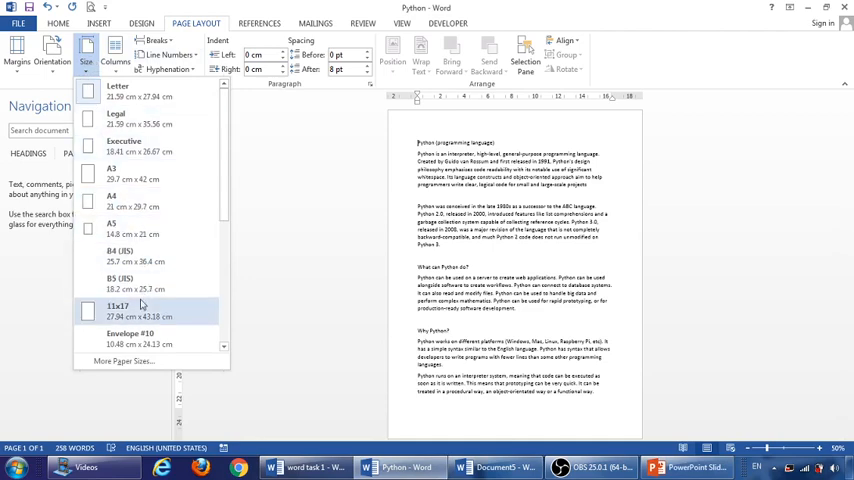
pyautogui.moveTo(158, 168)
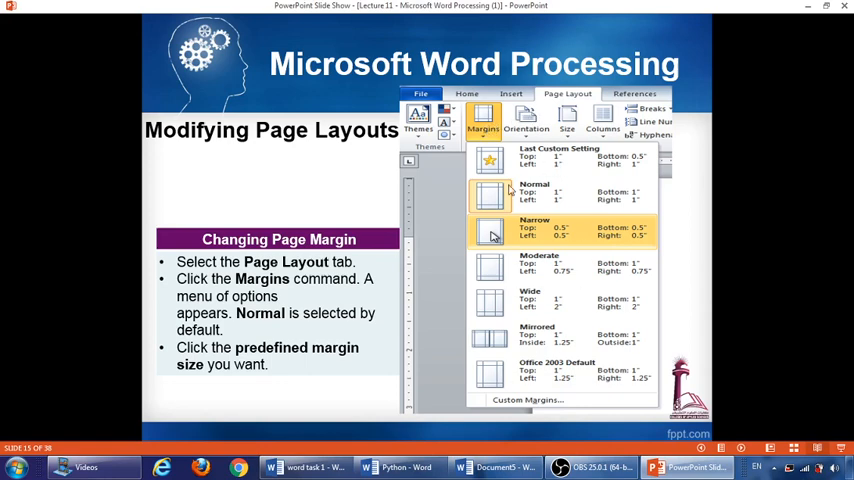
pyautogui.moveTo(537, 168)
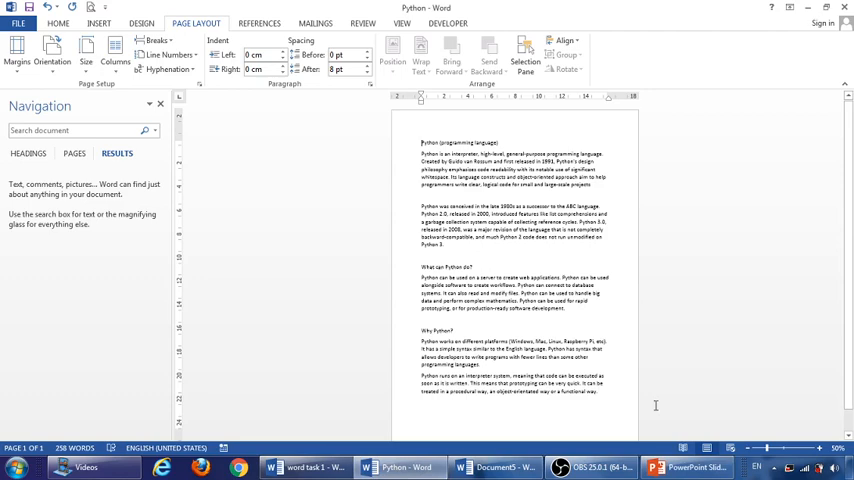
pyautogui.moveTo(293, 298)
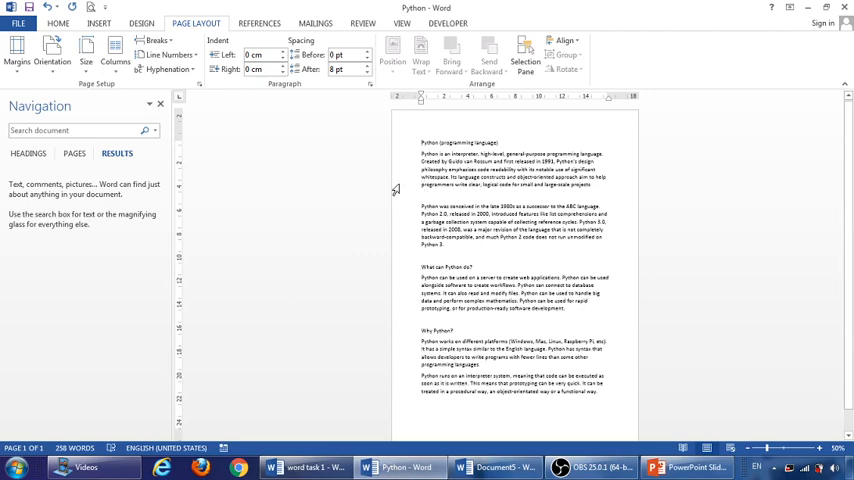
pyautogui.moveTo(404, 213)
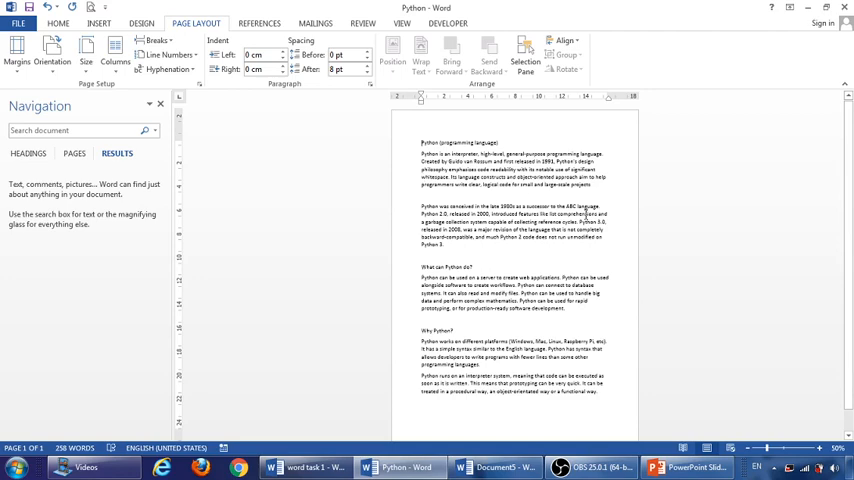
pyautogui.moveTo(495, 133)
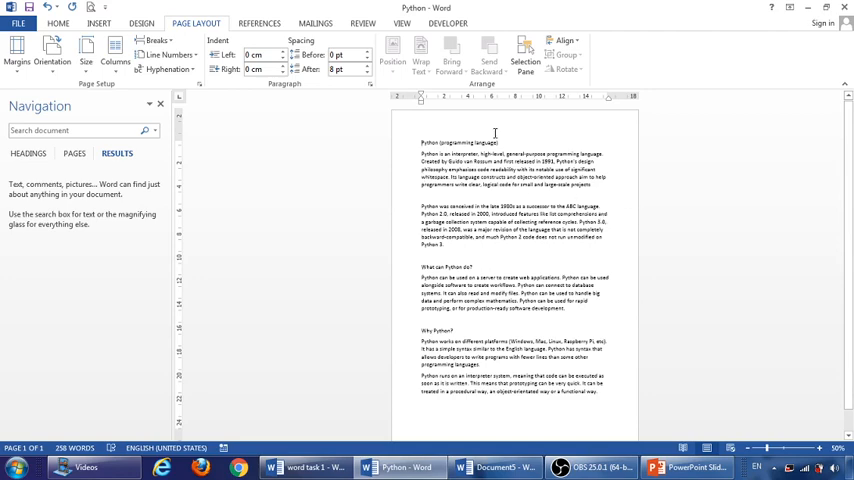
pyautogui.moveTo(476, 420)
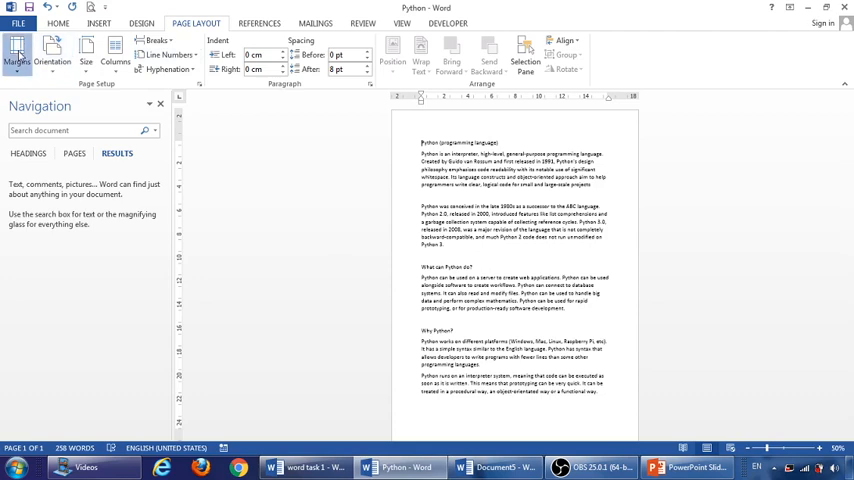
# Try the Normal, Narrow and Wide margin presets, then list the presets again.
pyautogui.click(17, 52)
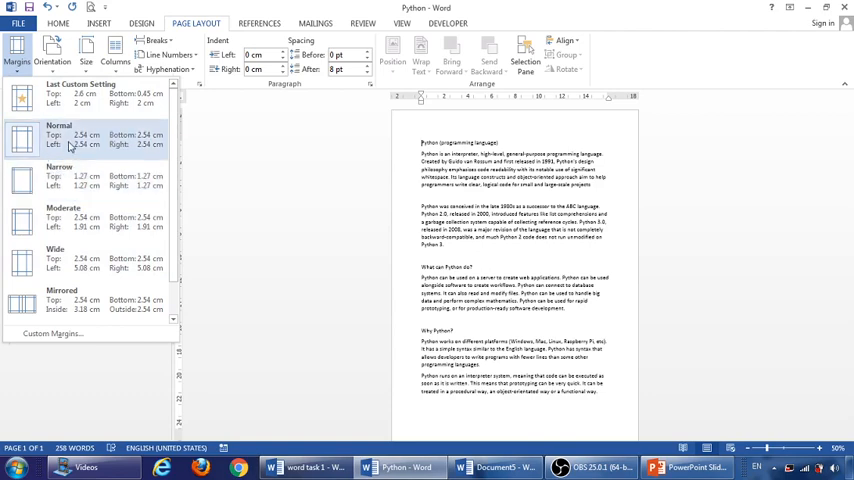
pyautogui.moveTo(62, 188)
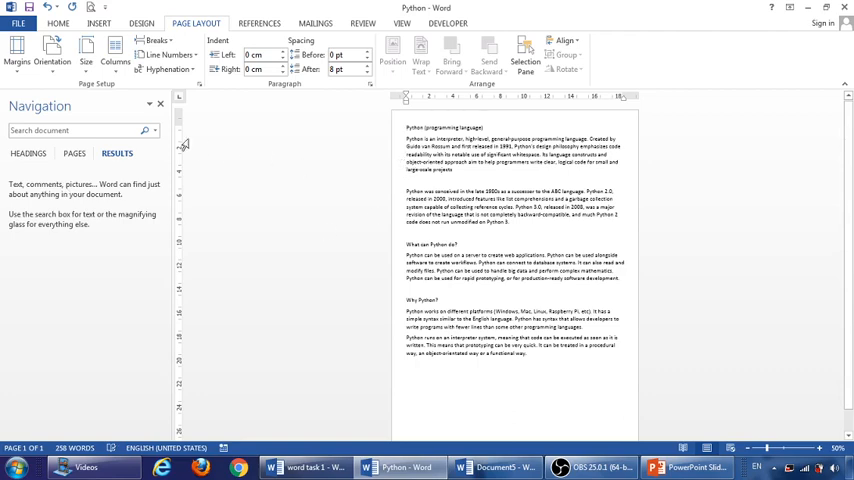
pyautogui.click(51, 52)
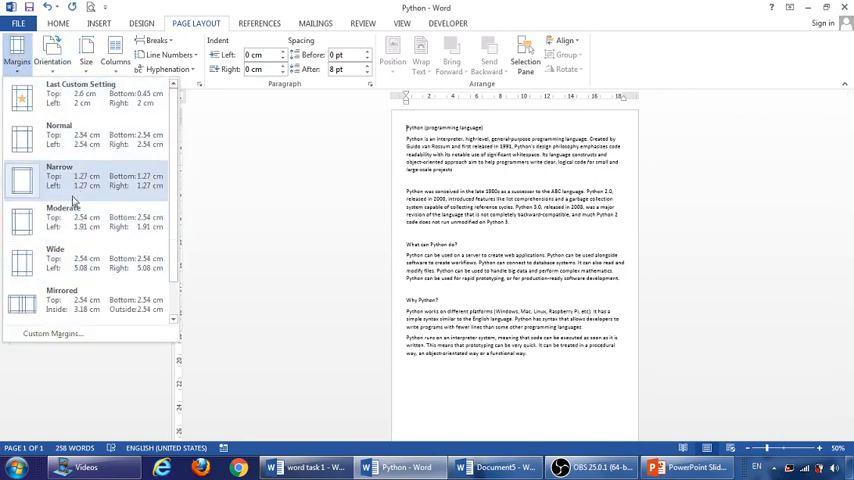
pyautogui.moveTo(66, 265)
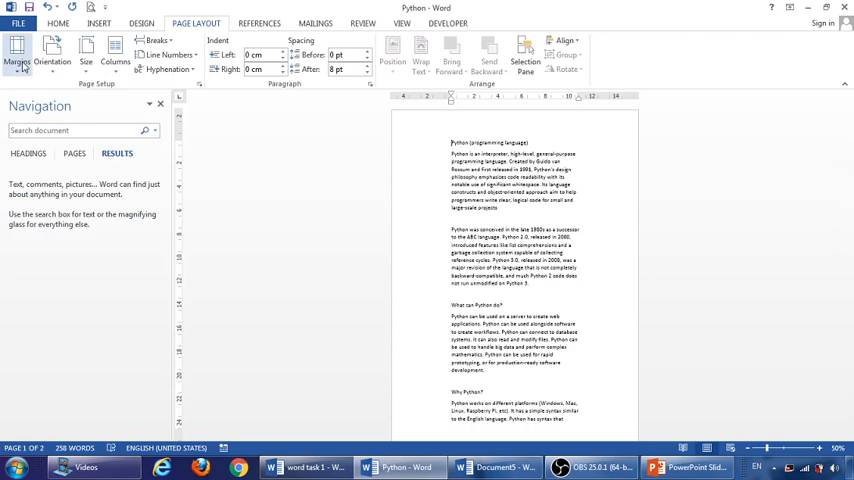
pyautogui.click(16, 55)
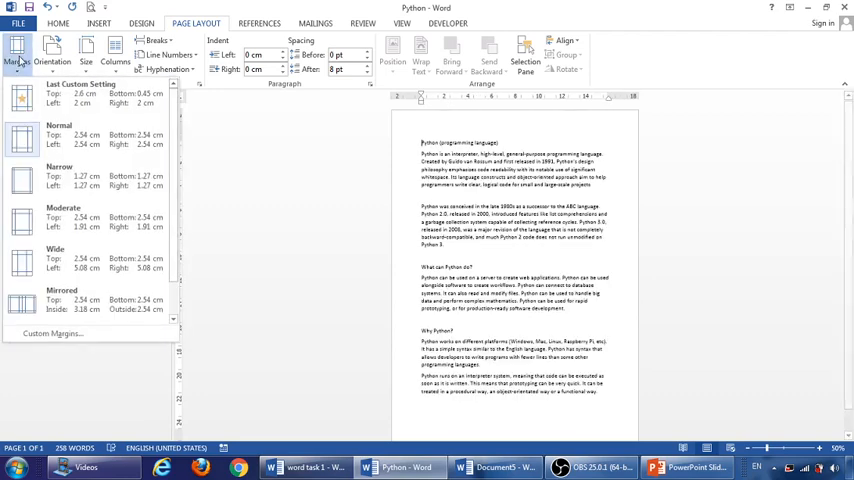
pyautogui.moveTo(50, 333)
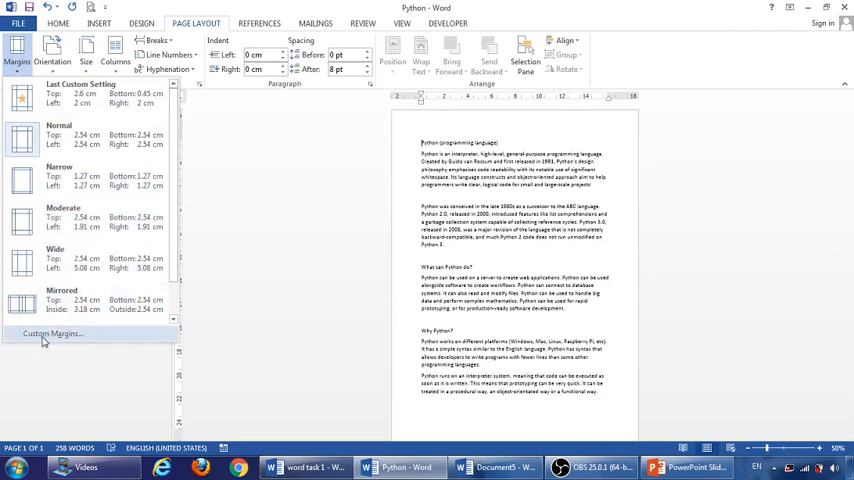
pyautogui.moveTo(54, 343)
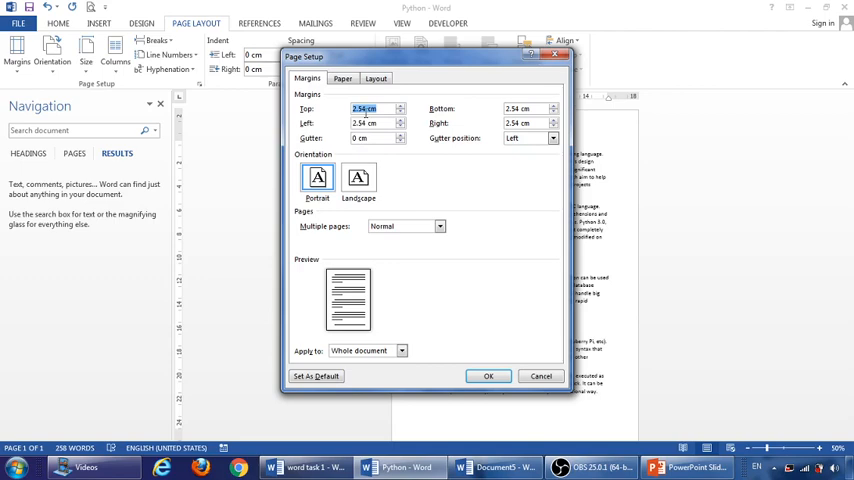
# Replace the Top value with 6 cm in Custom Margins and apply it.
pyautogui.click(401, 108)
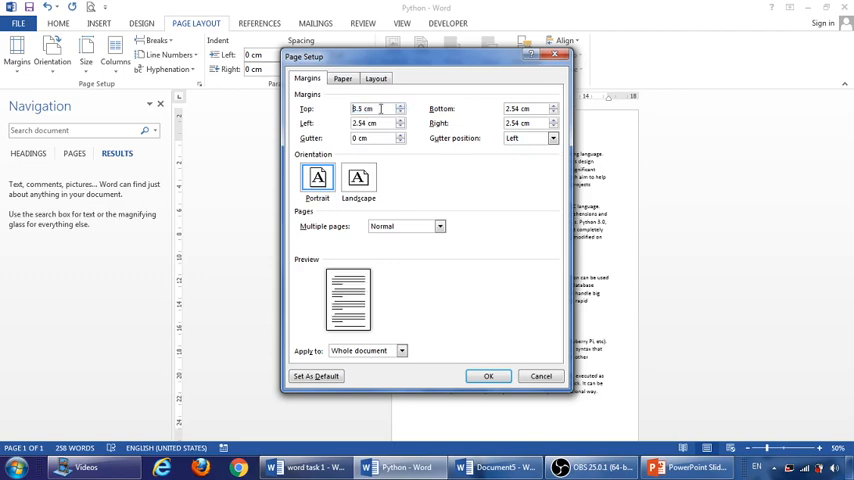
pyautogui.tripleClick(368, 108)
pyautogui.write('6')
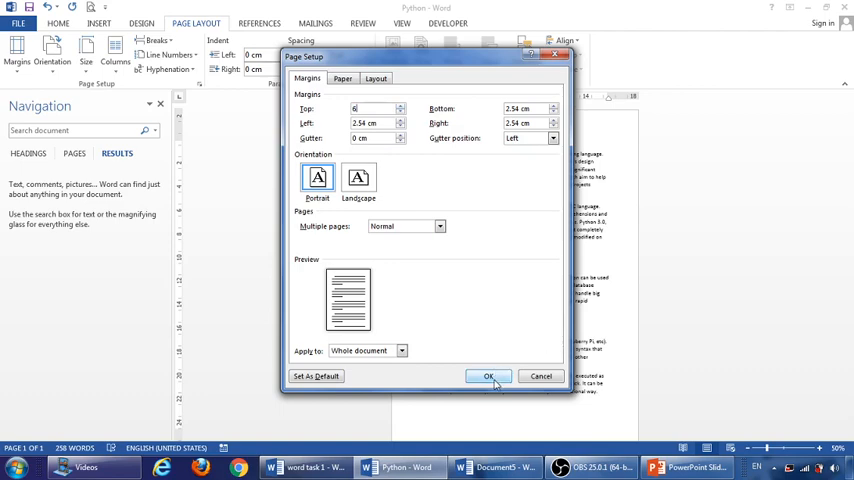
pyautogui.click(488, 376)
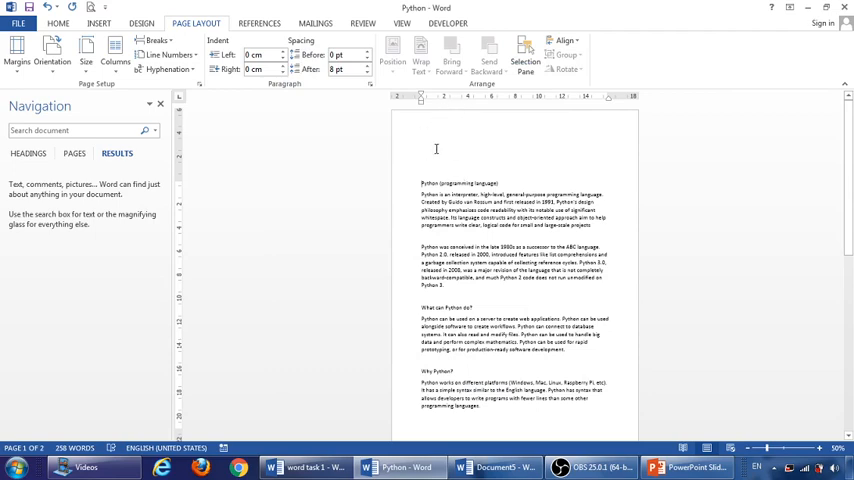
pyautogui.moveTo(540, 137)
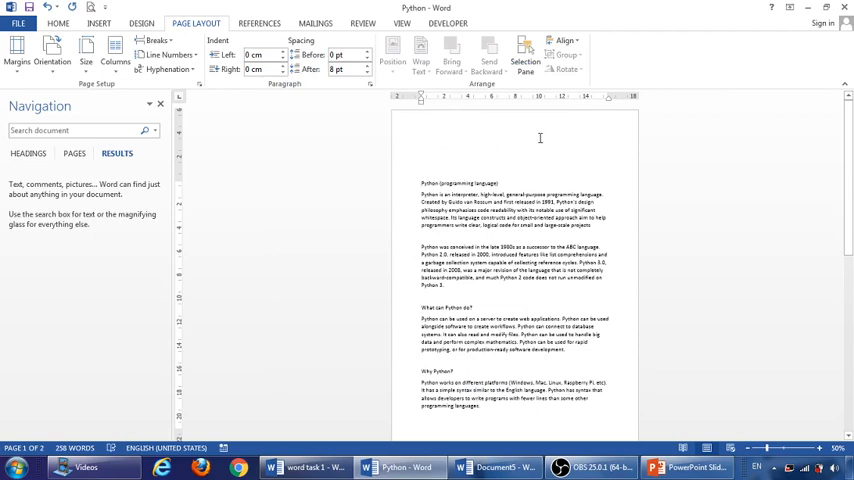
pyautogui.moveTo(450, 127)
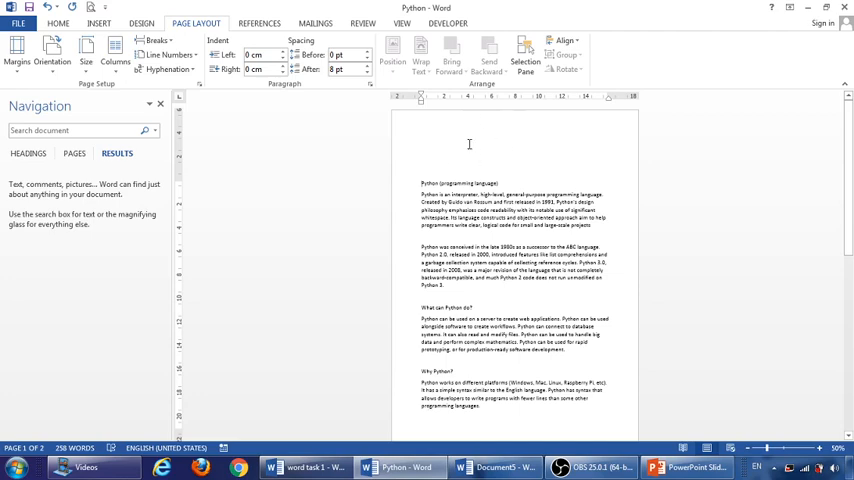
pyautogui.moveTo(16, 55)
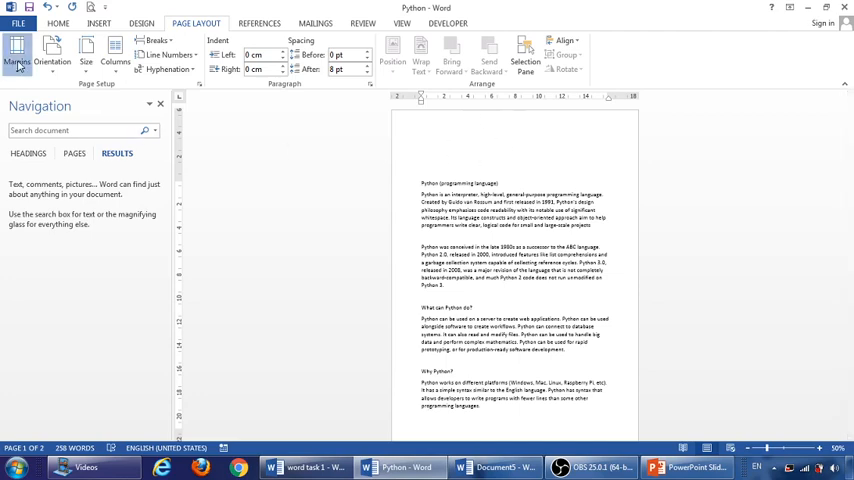
# Enter 2.54 cm as the Top margin in Custom Margins and apply it.
pyautogui.click(17, 58)
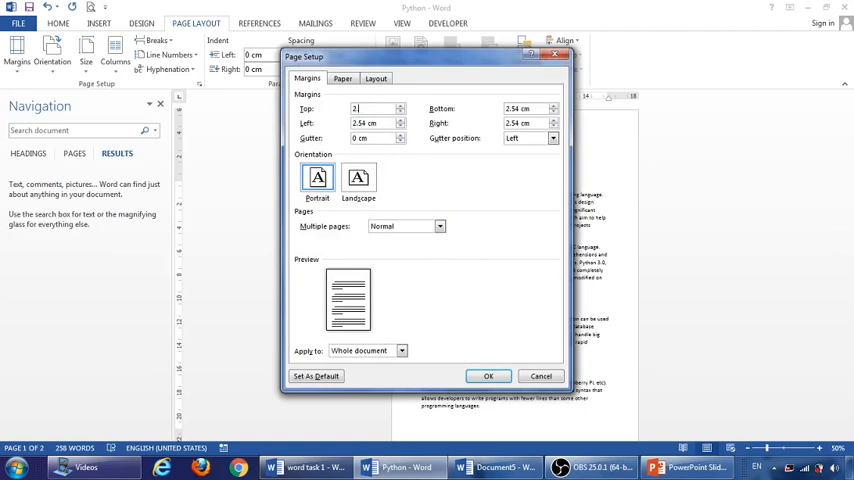
pyautogui.write('2.54')
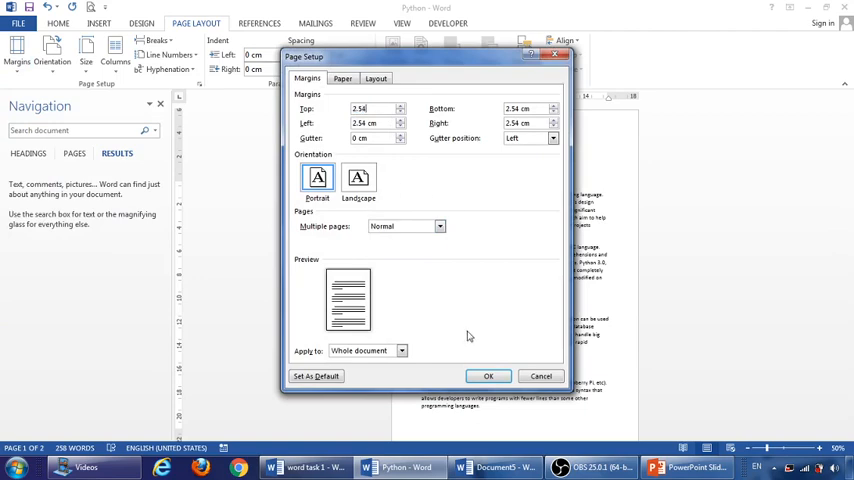
pyautogui.click(488, 376)
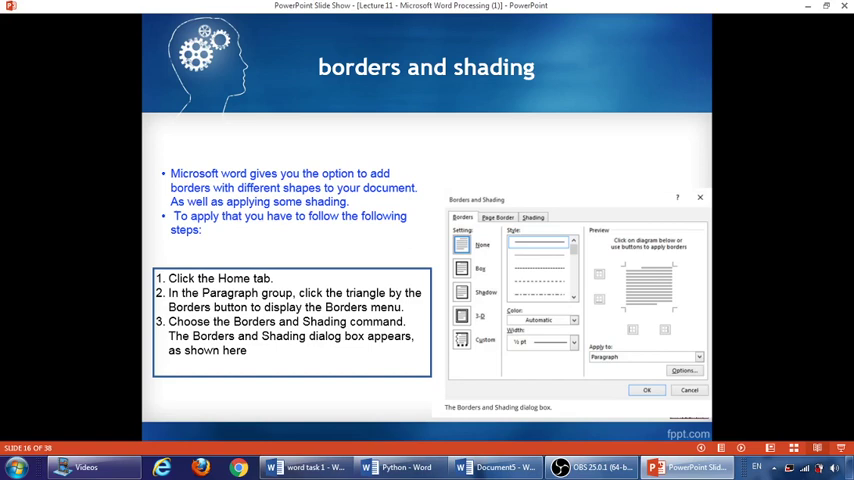
pyautogui.moveTo(216, 326)
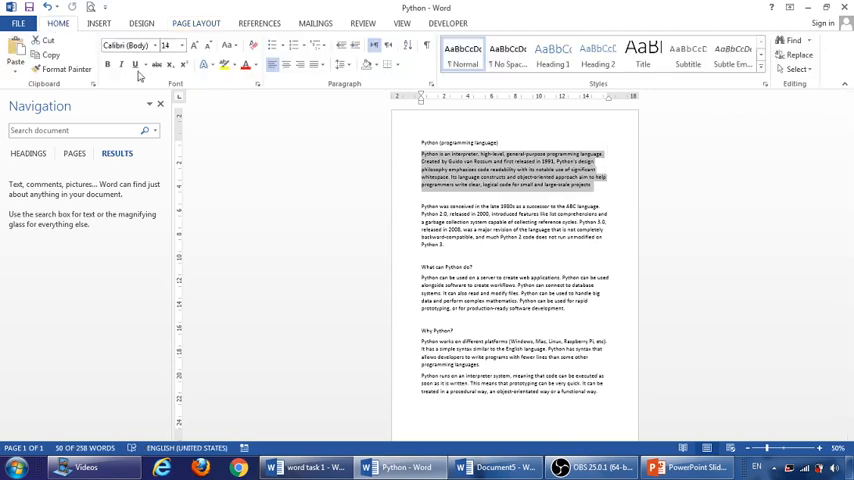
pyautogui.moveTo(390, 64)
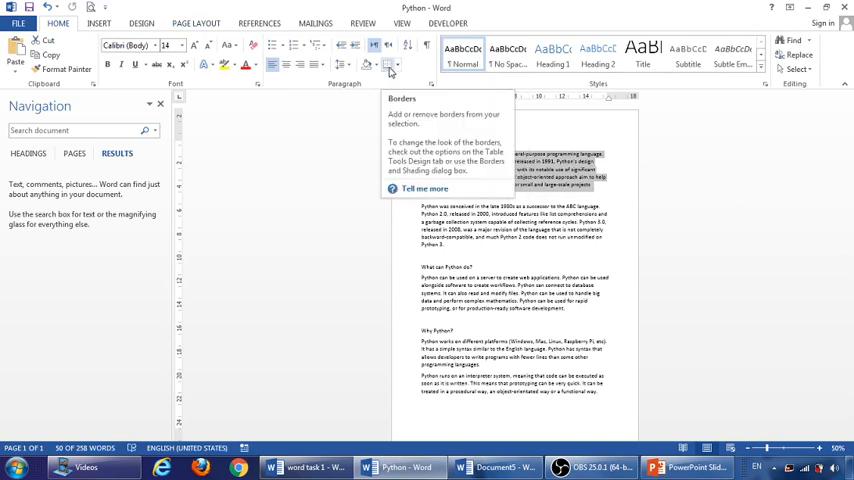
# Apply Outside Borders to the selected opening Python paragraph.
pyautogui.click(389, 65)
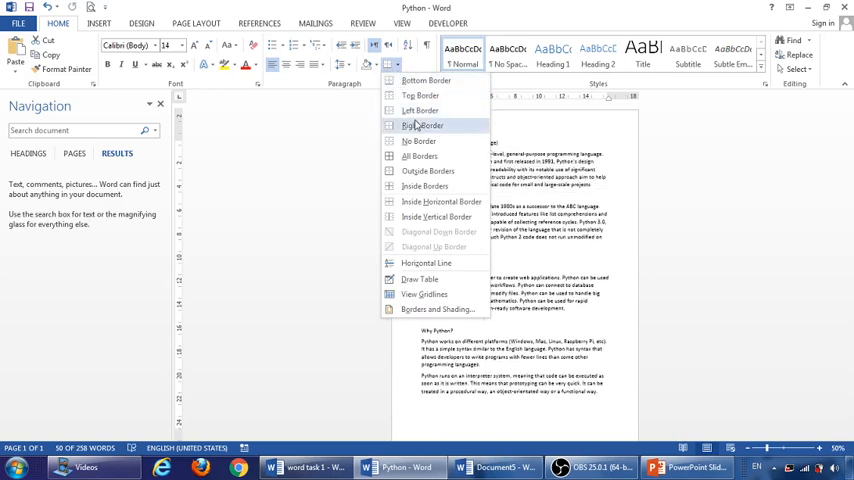
pyautogui.moveTo(428, 171)
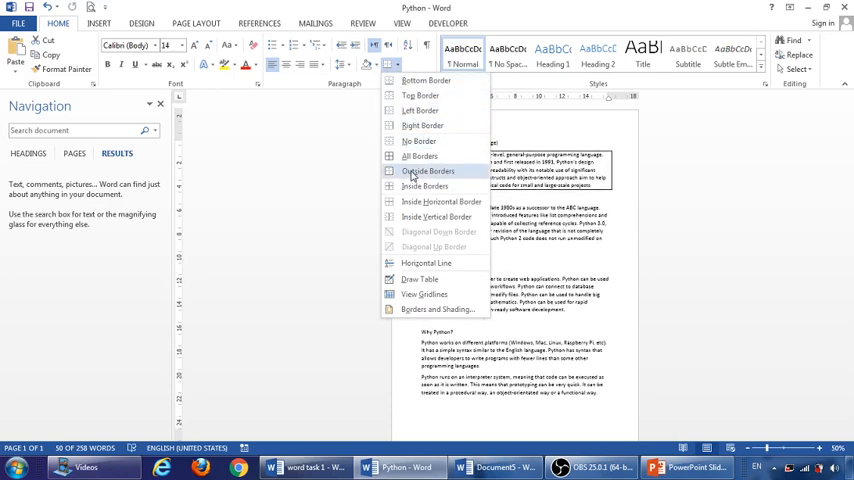
pyautogui.click(428, 171)
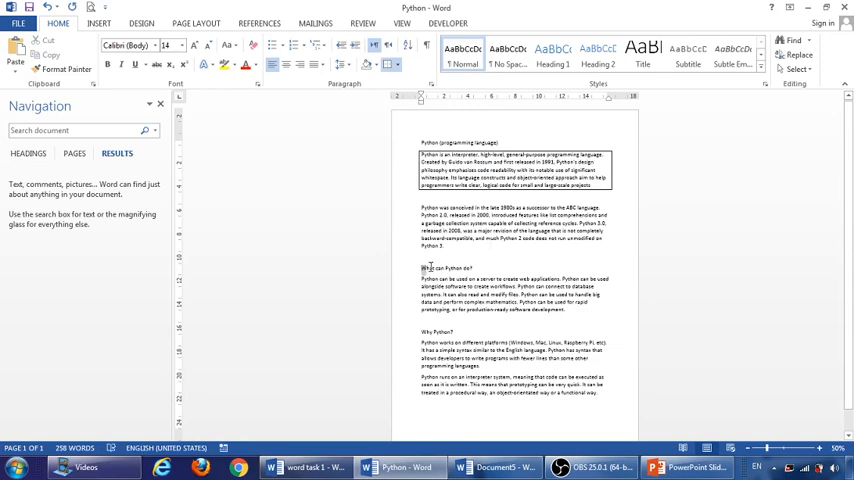
pyautogui.doubleClick(446, 268)
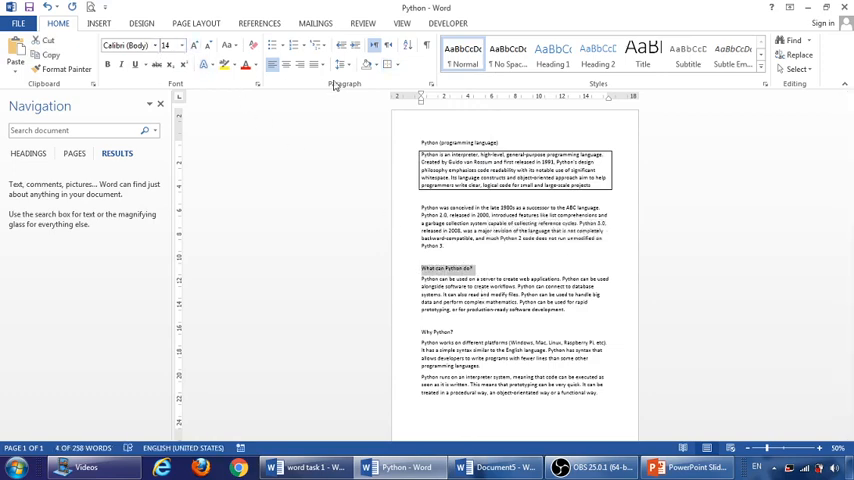
pyautogui.click(389, 65)
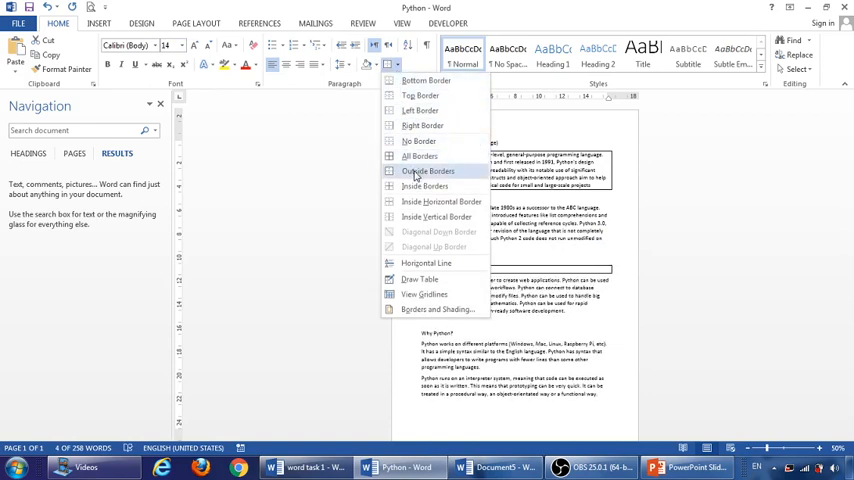
pyautogui.click(428, 171)
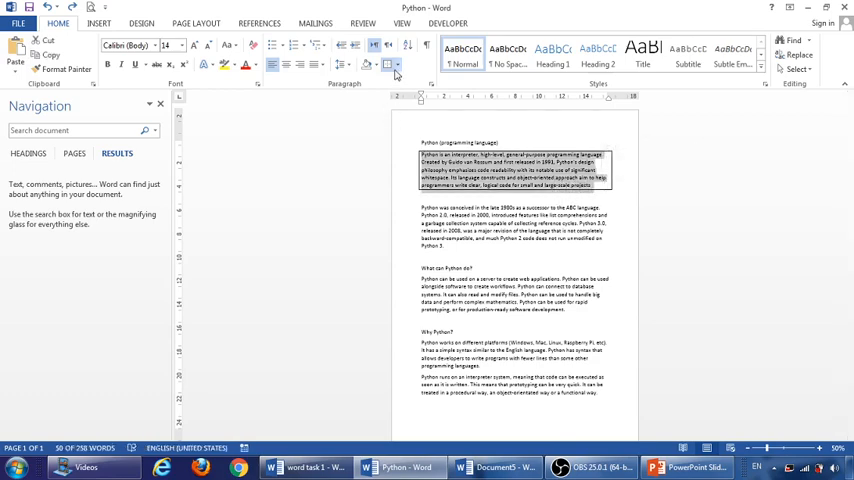
# Choose a Box setting with a thick solid line style in Borders and Shading.
pyautogui.click(390, 64)
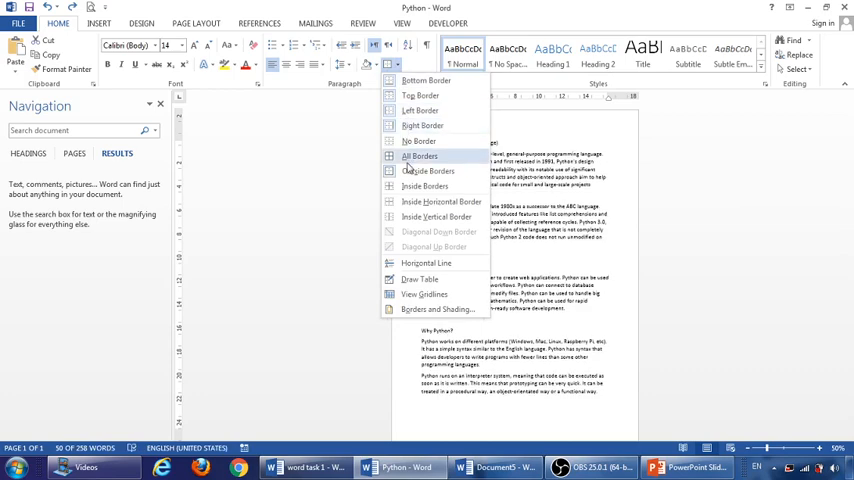
pyautogui.click(419, 156)
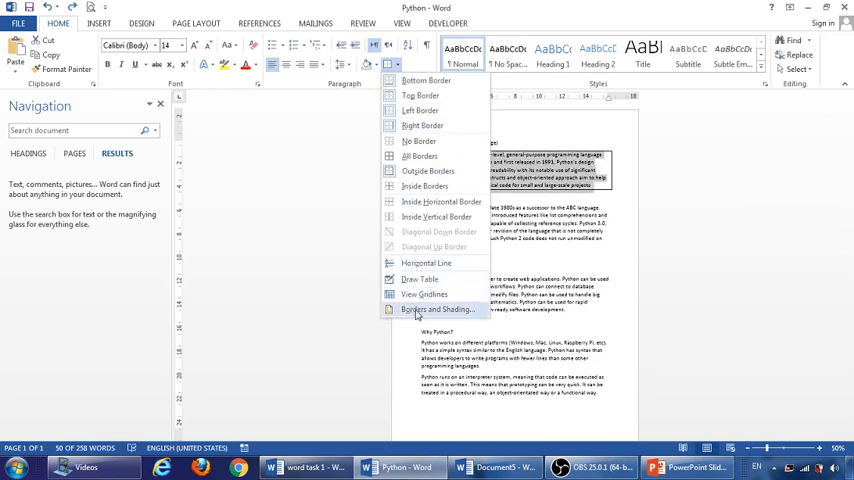
pyautogui.click(436, 309)
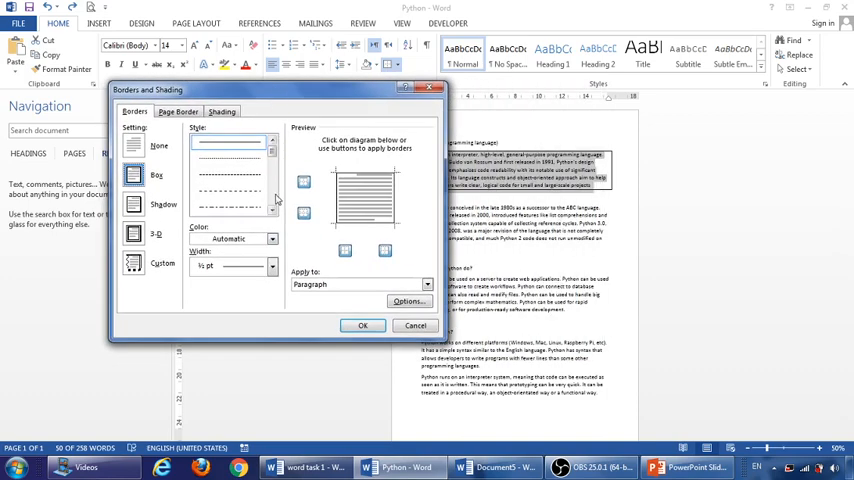
pyautogui.click(272, 141)
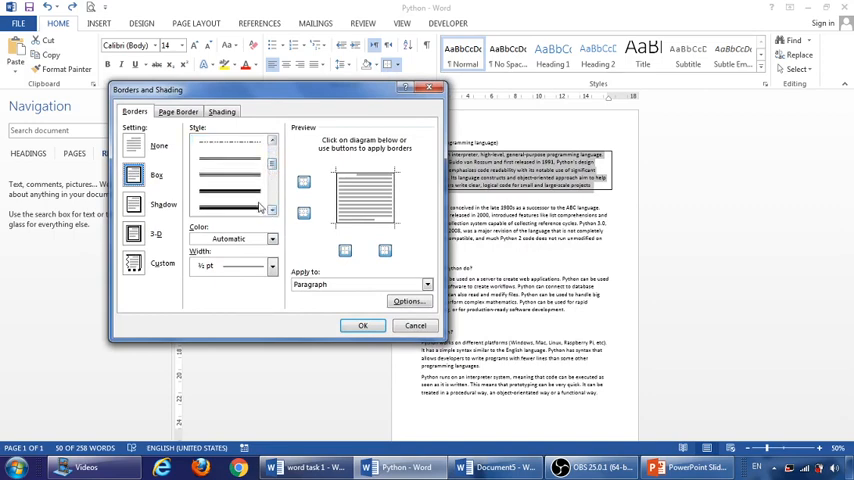
pyautogui.click(237, 165)
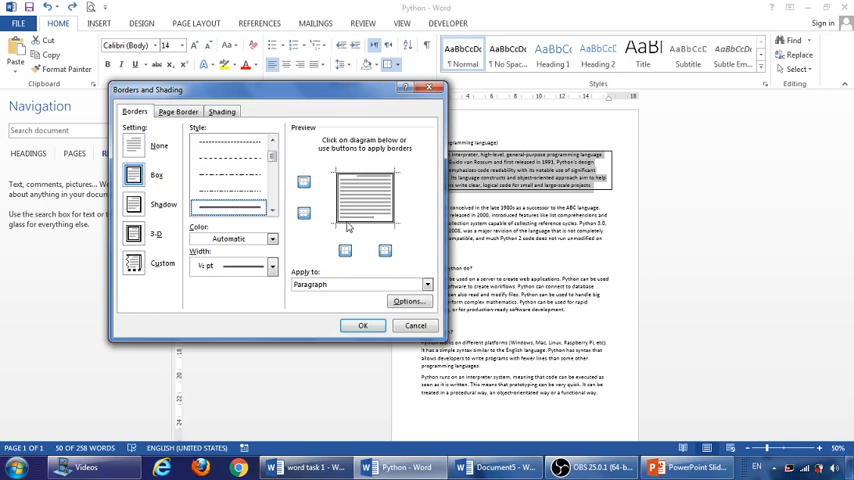
pyautogui.click(225, 210)
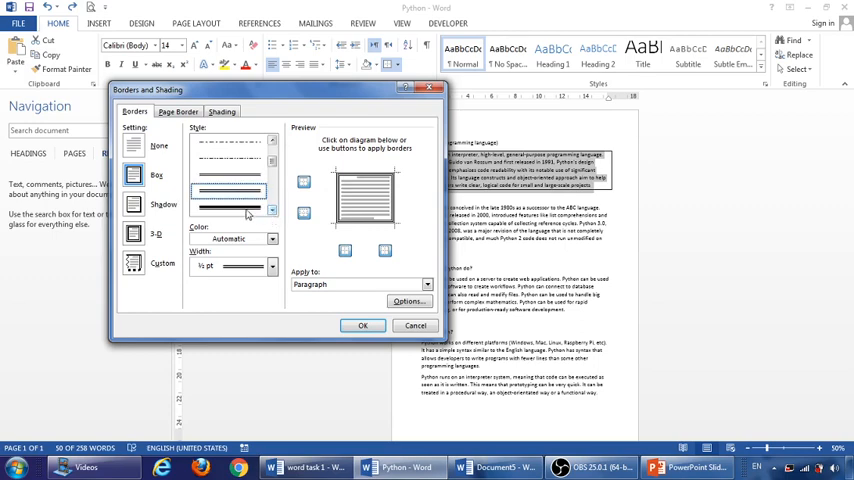
pyautogui.click(230, 210)
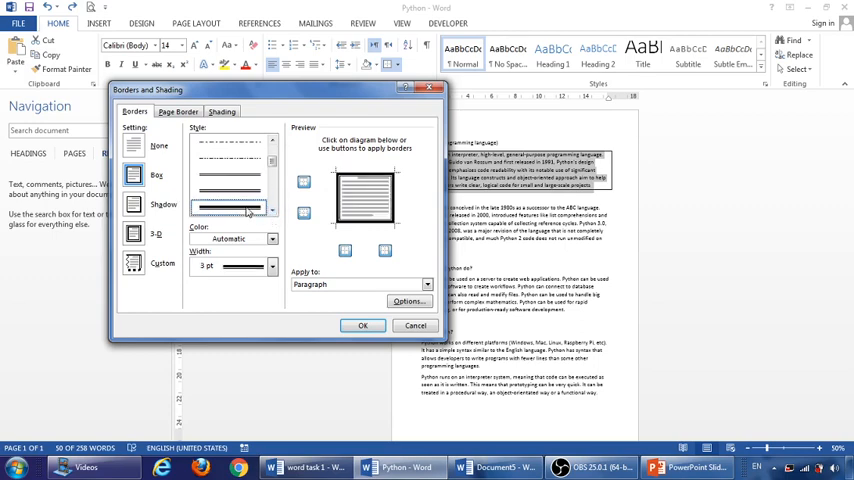
pyautogui.moveTo(229, 256)
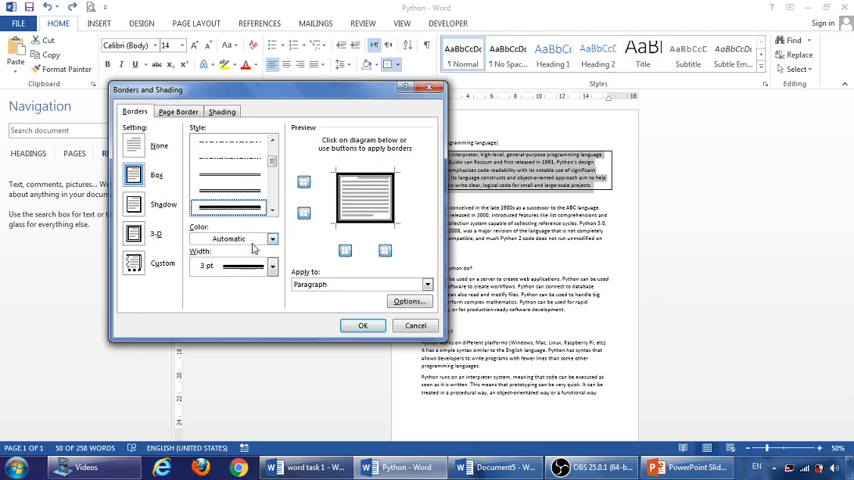
# Set the border colour to red and width to 4½ pt.
pyautogui.click(271, 238)
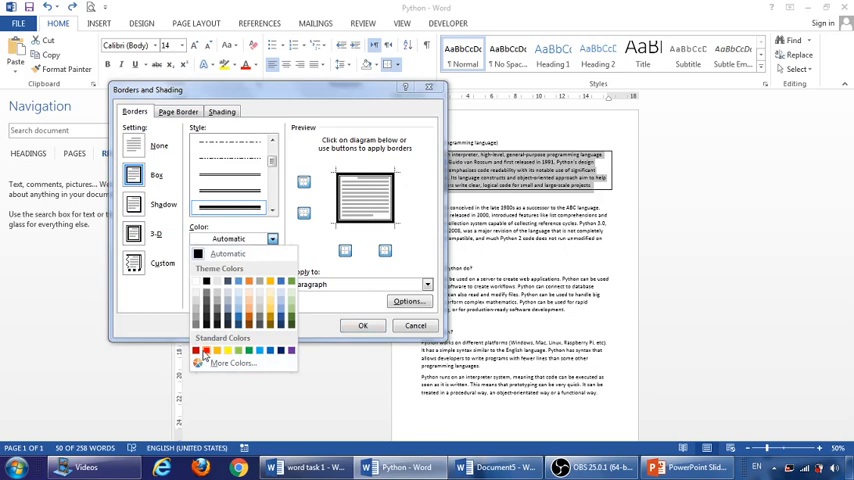
pyautogui.click(207, 349)
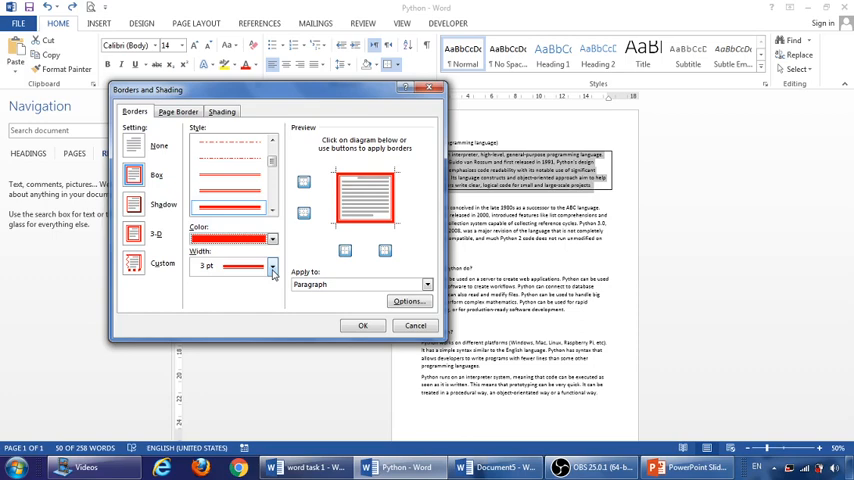
pyautogui.click(272, 266)
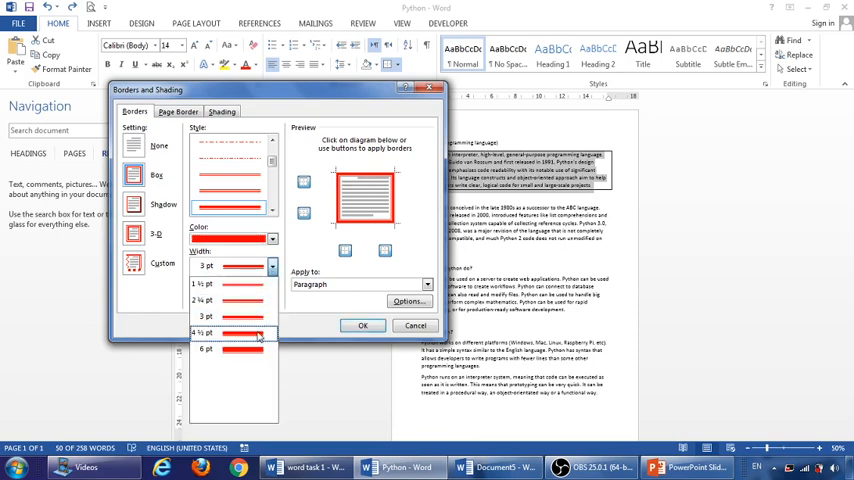
pyautogui.click(205, 332)
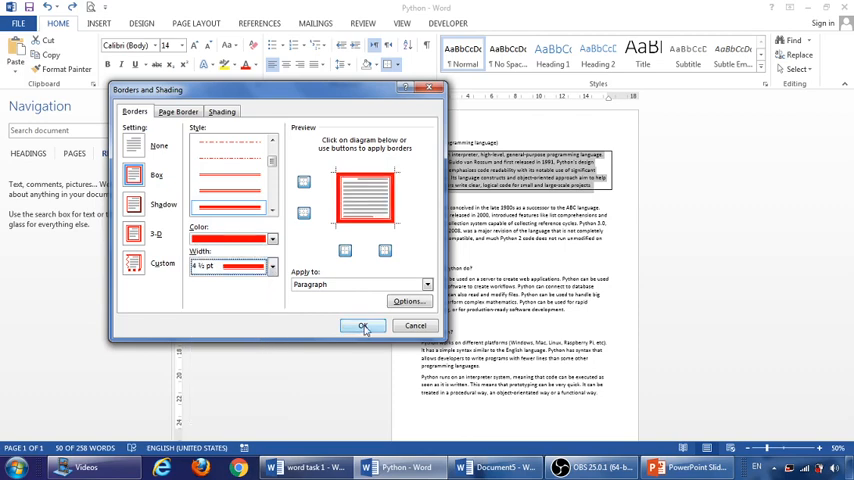
pyautogui.click(363, 325)
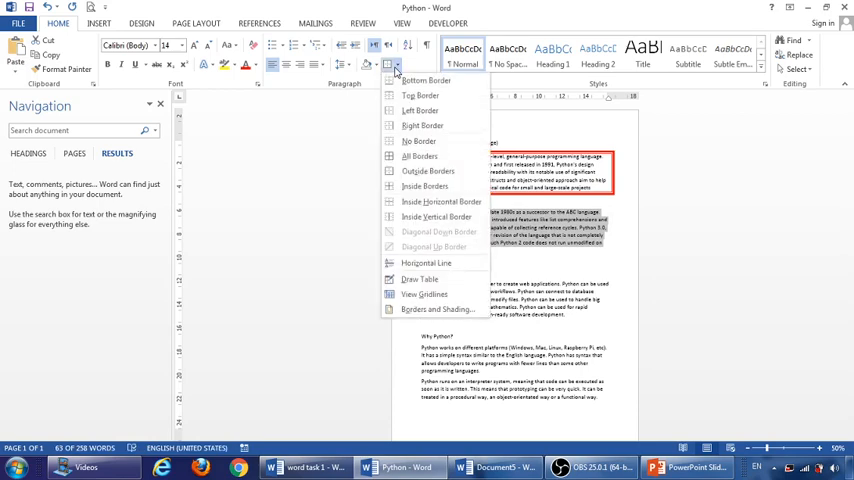
pyautogui.moveTo(419, 278)
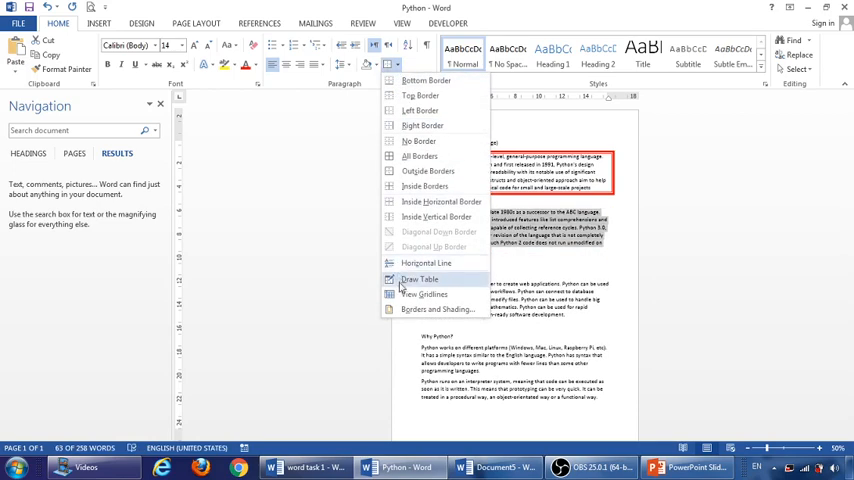
# Give the second paragraph an orange Fill on the Shading tab of Borders and Shading.
pyautogui.click(435, 309)
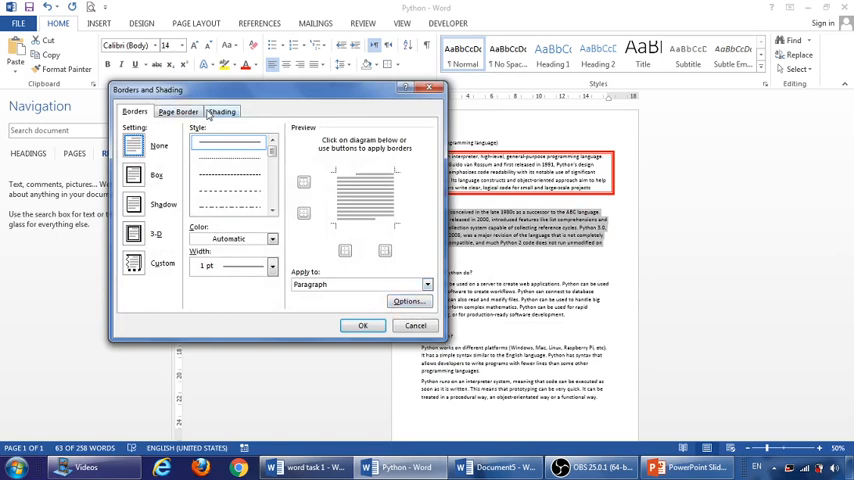
pyautogui.moveTo(219, 118)
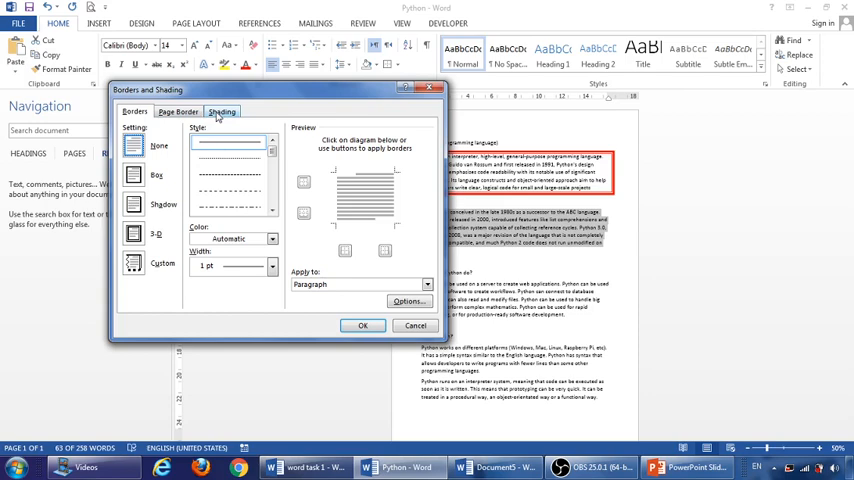
pyautogui.click(222, 111)
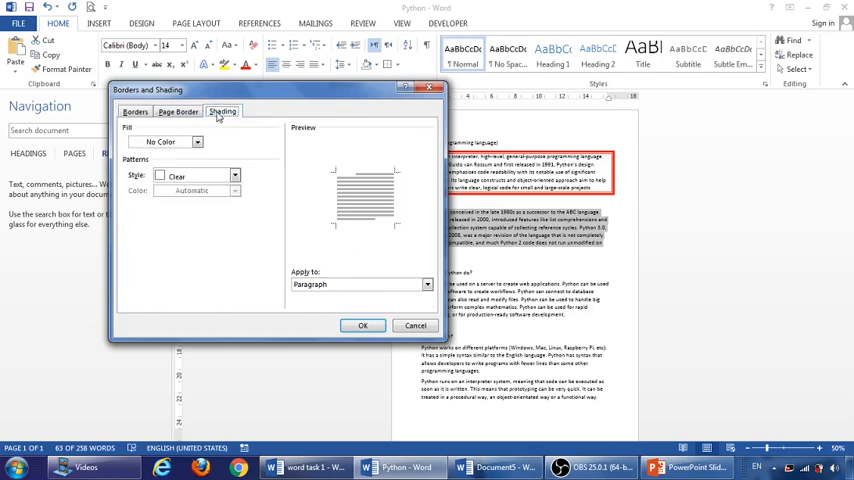
pyautogui.moveTo(210, 148)
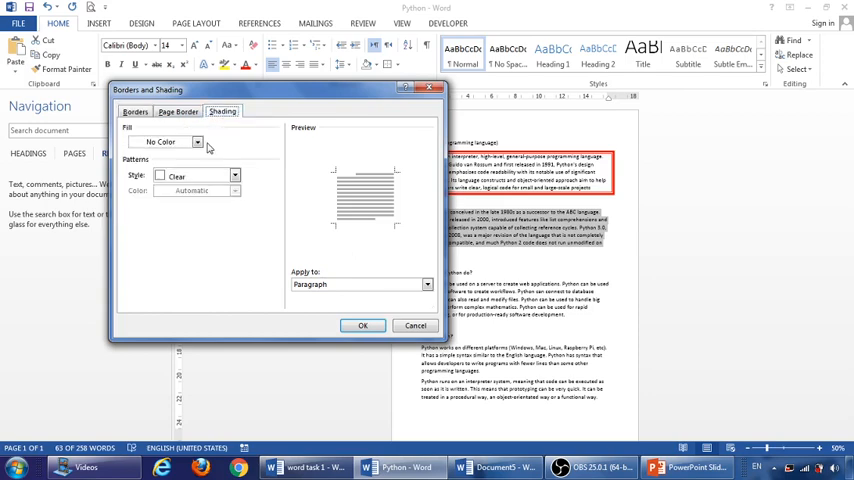
pyautogui.click(198, 142)
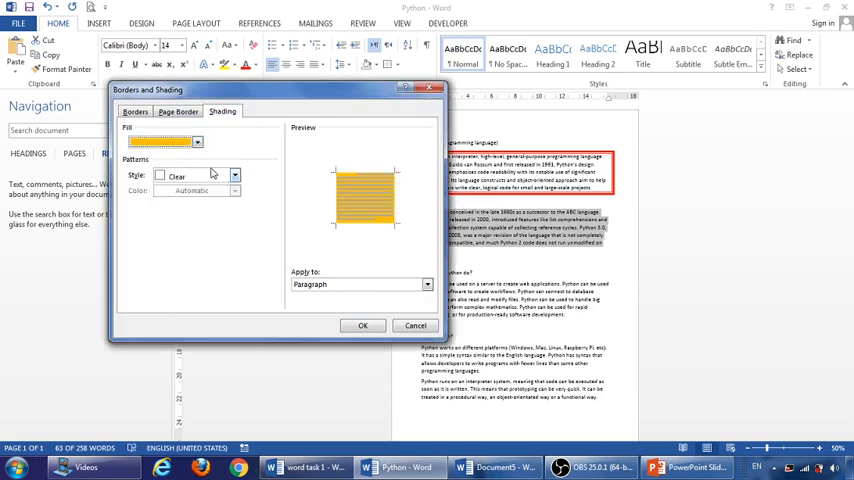
pyautogui.click(135, 111)
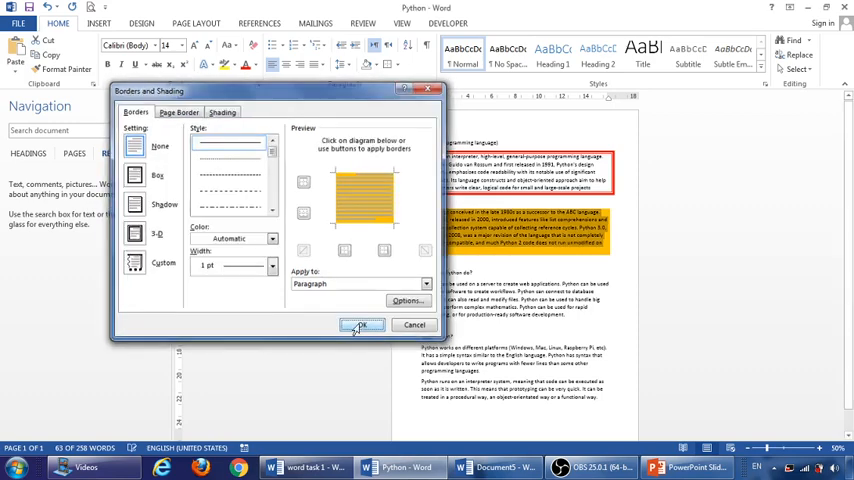
pyautogui.click(362, 324)
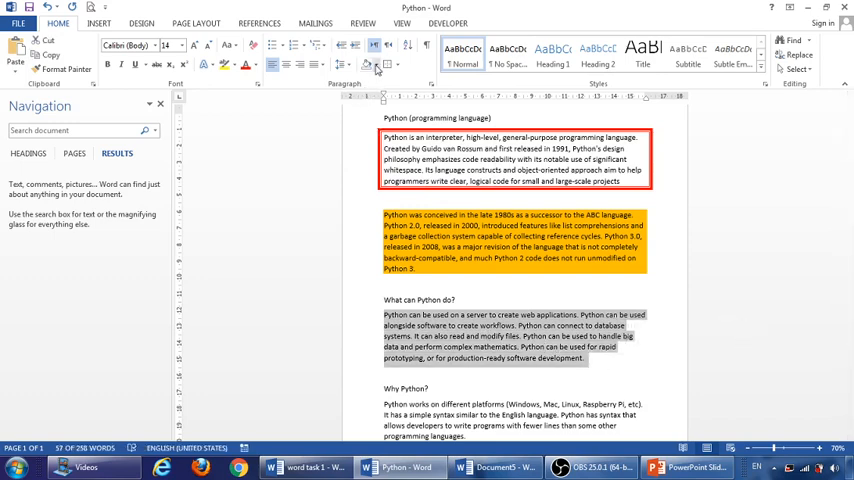
# Shade the third paragraph green, then check the fill on the Shading tab.
pyautogui.click(377, 65)
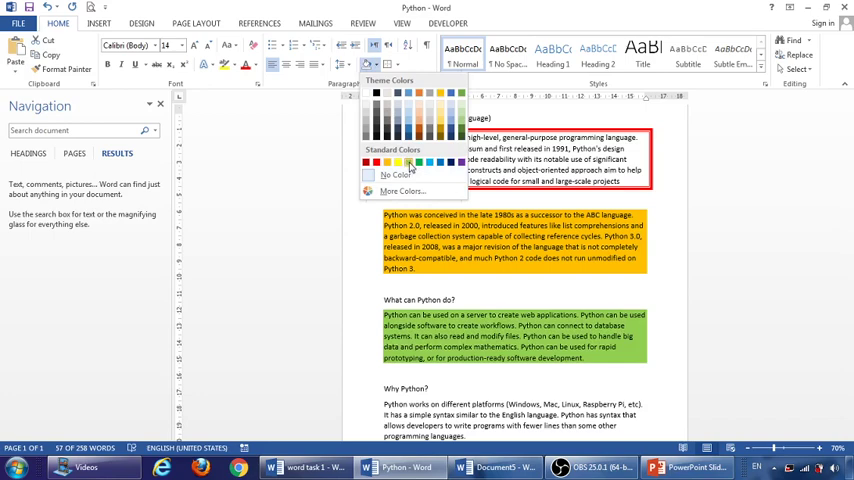
pyautogui.click(395, 175)
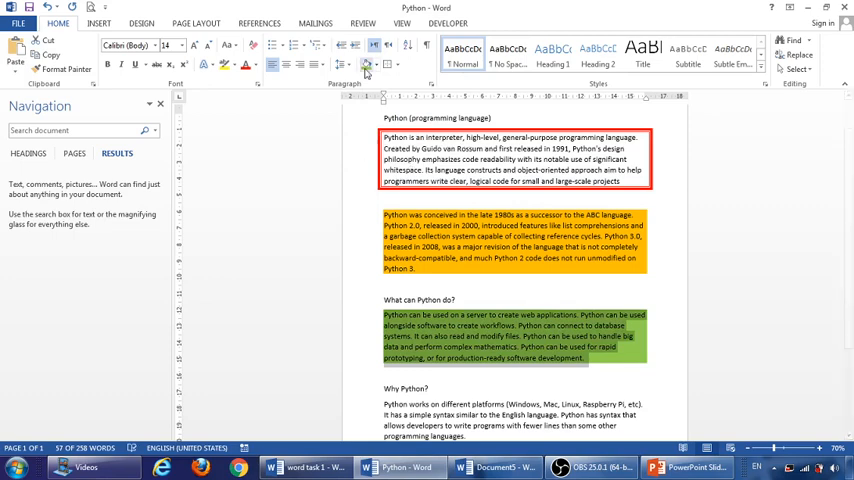
pyautogui.click(388, 64)
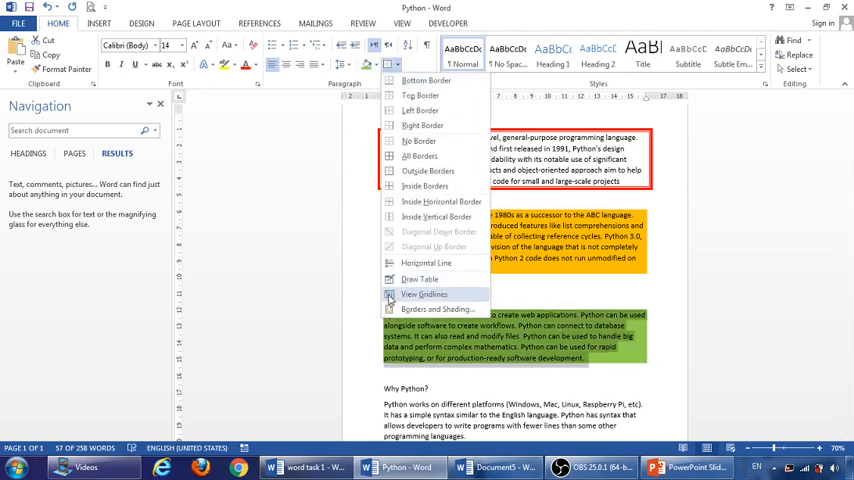
pyautogui.click(437, 309)
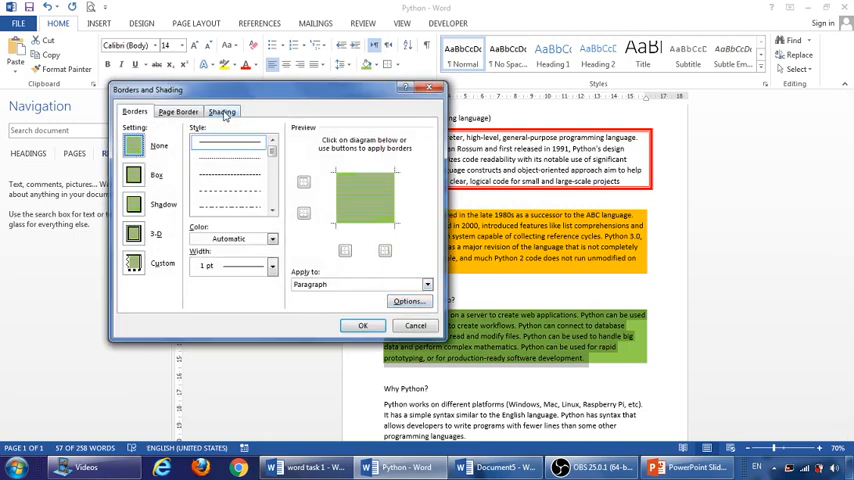
pyautogui.click(221, 111)
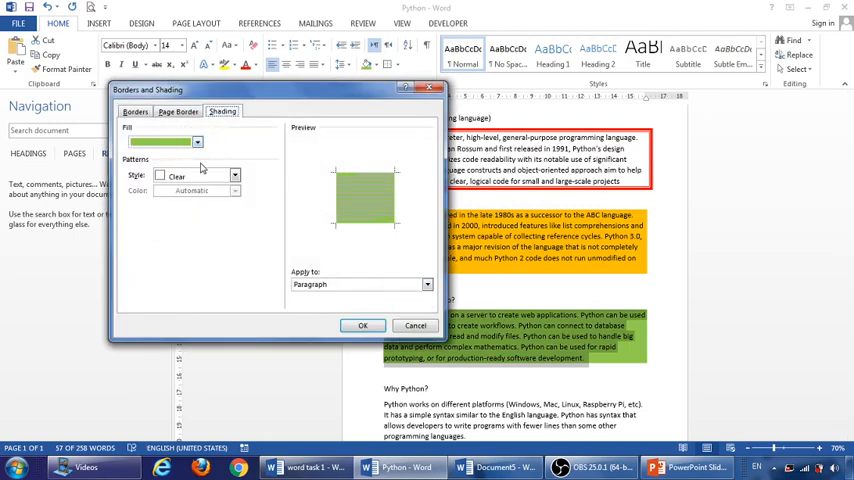